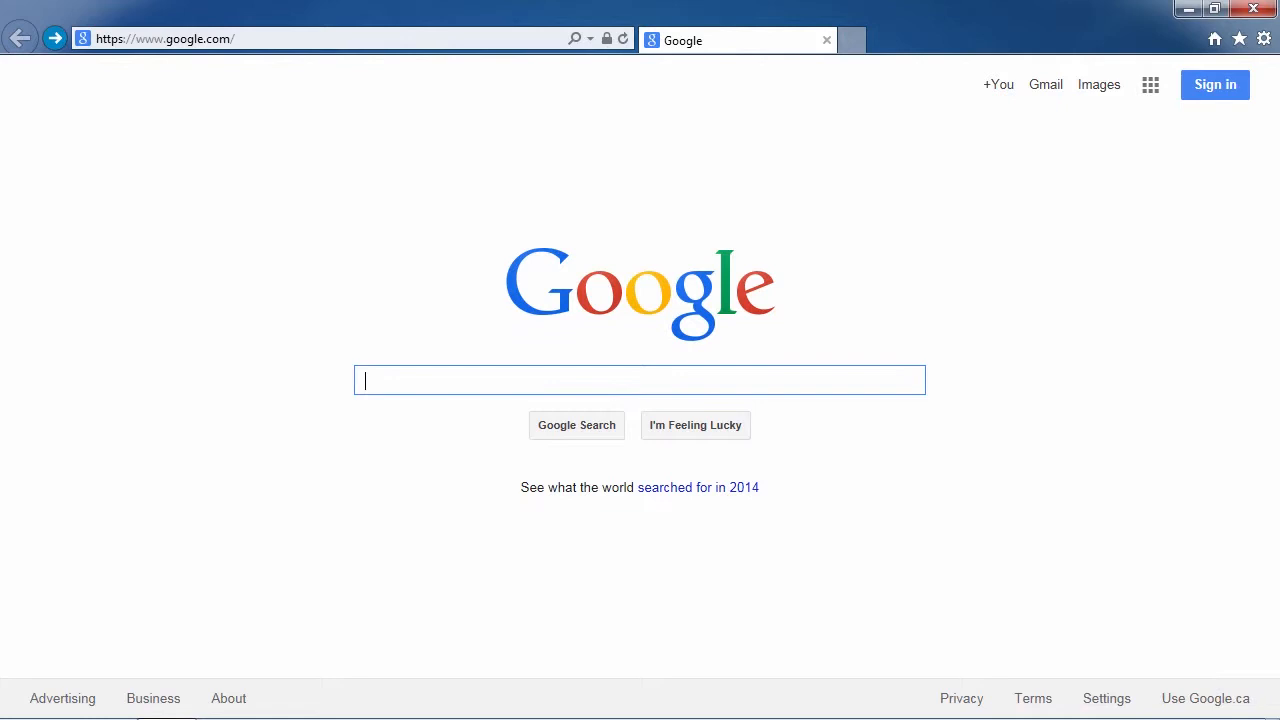
{"action": "mouse_move", "coordinate": [1212, 354]}
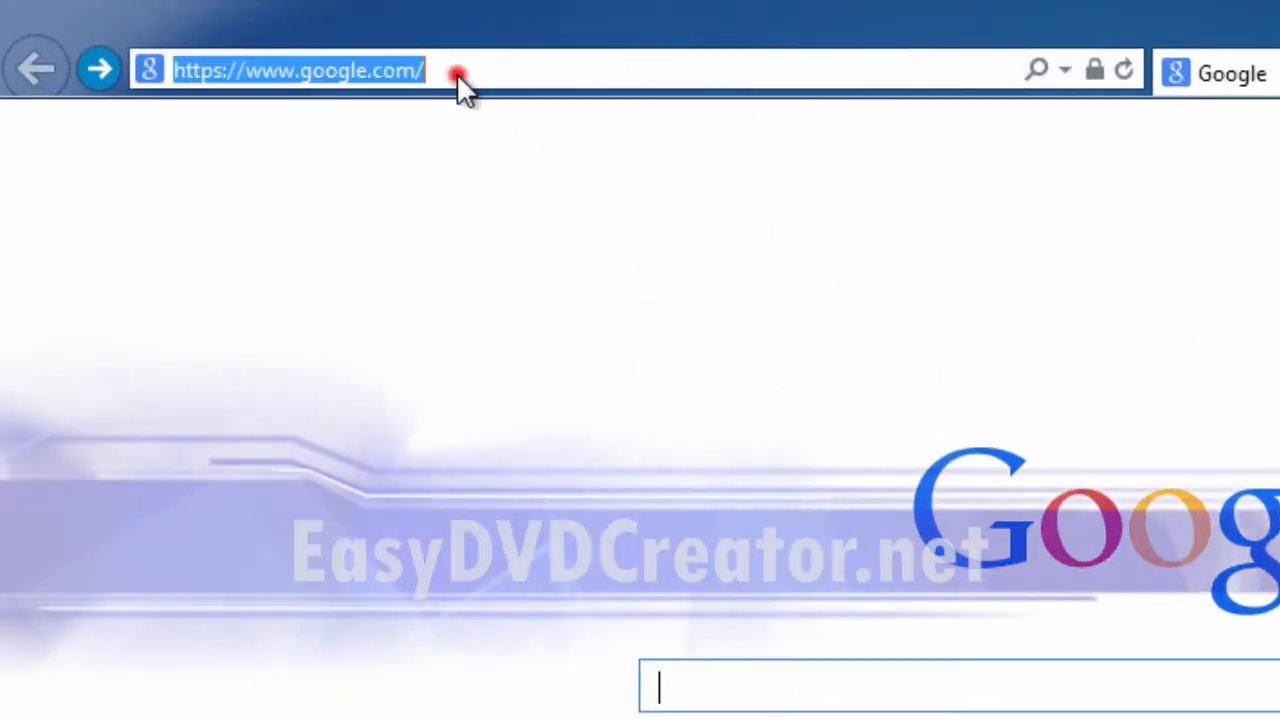
Go to easydvdcreator.net and follow Download Now to Wondershare's DVD Creator page
{"action": "type", "text": "easydvdcreator.net/"}
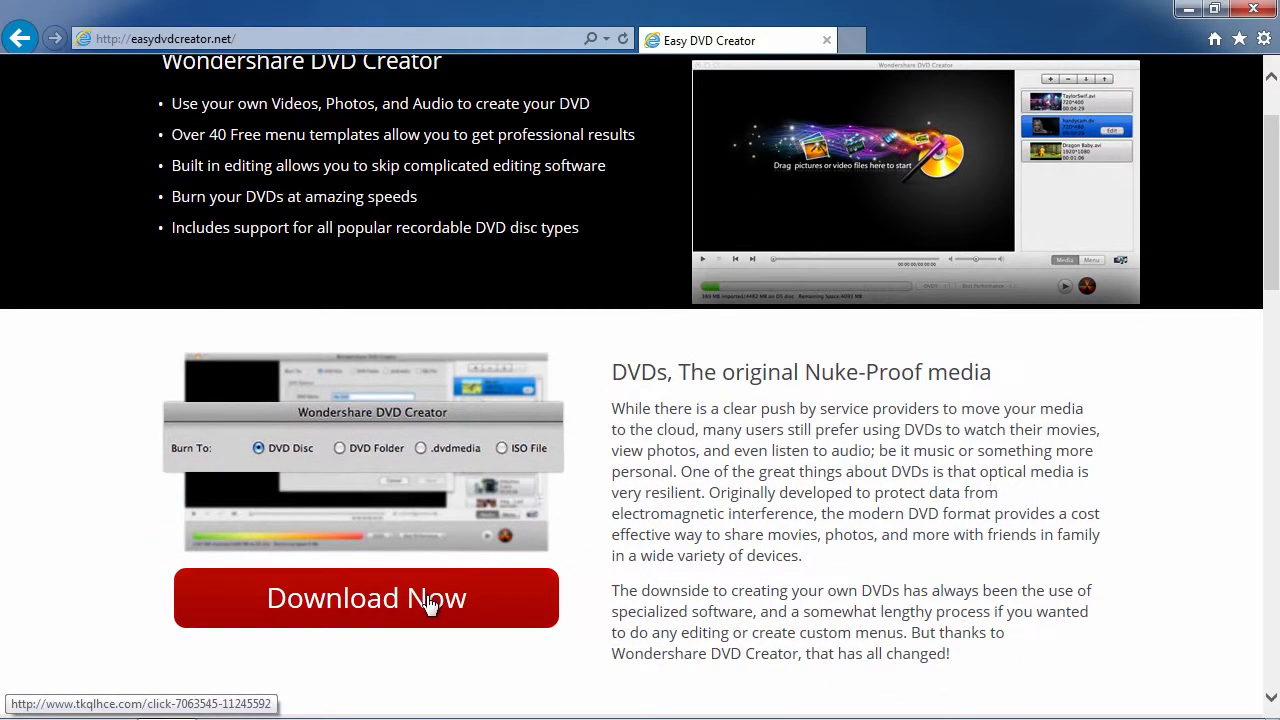
{"action": "left_click", "coordinate": [364, 598]}
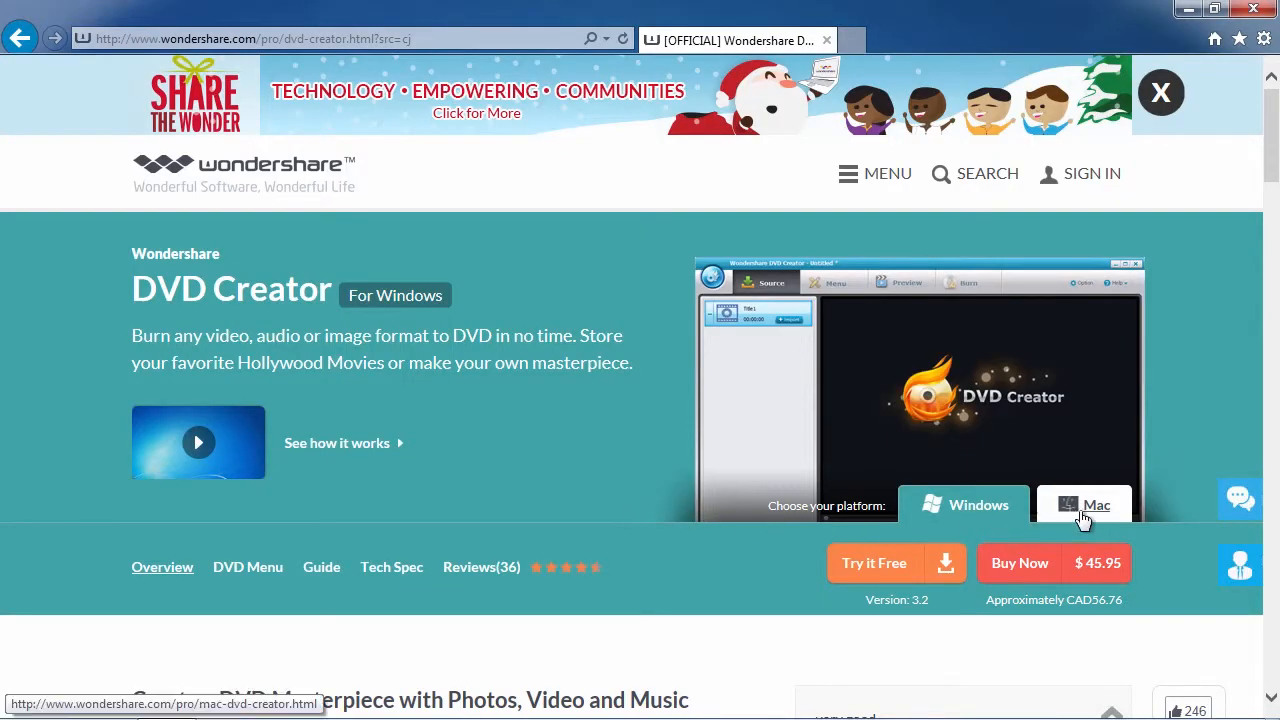
{"action": "mouse_move", "coordinate": [998, 524]}
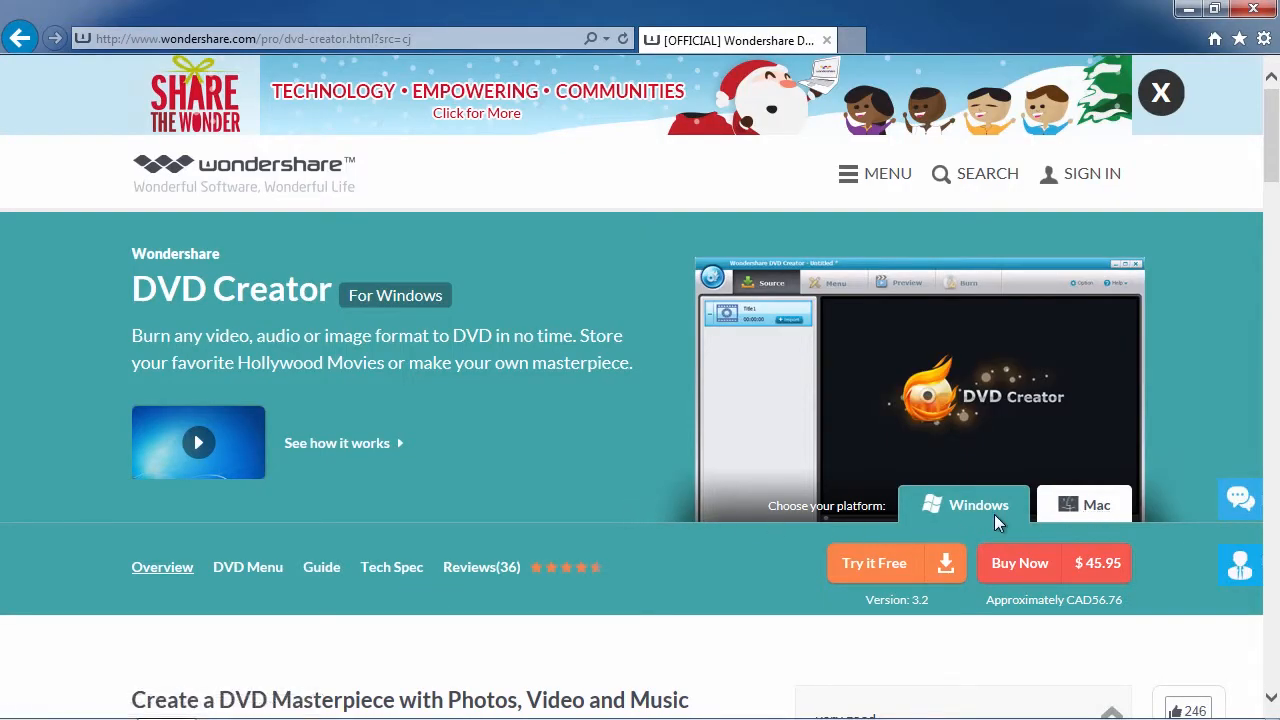
Download the DVD Creator Windows free trial installer and save it to disk
{"action": "left_click", "coordinate": [876, 564]}
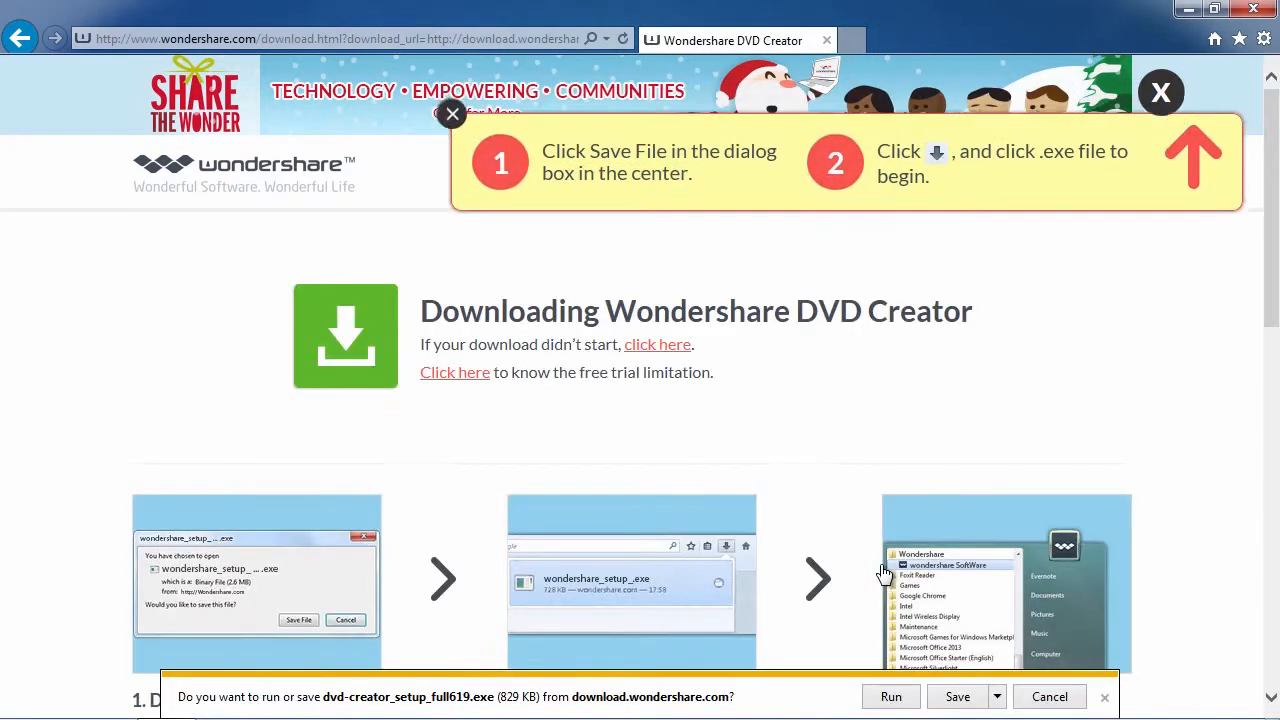
{"action": "left_click", "coordinate": [996, 696]}
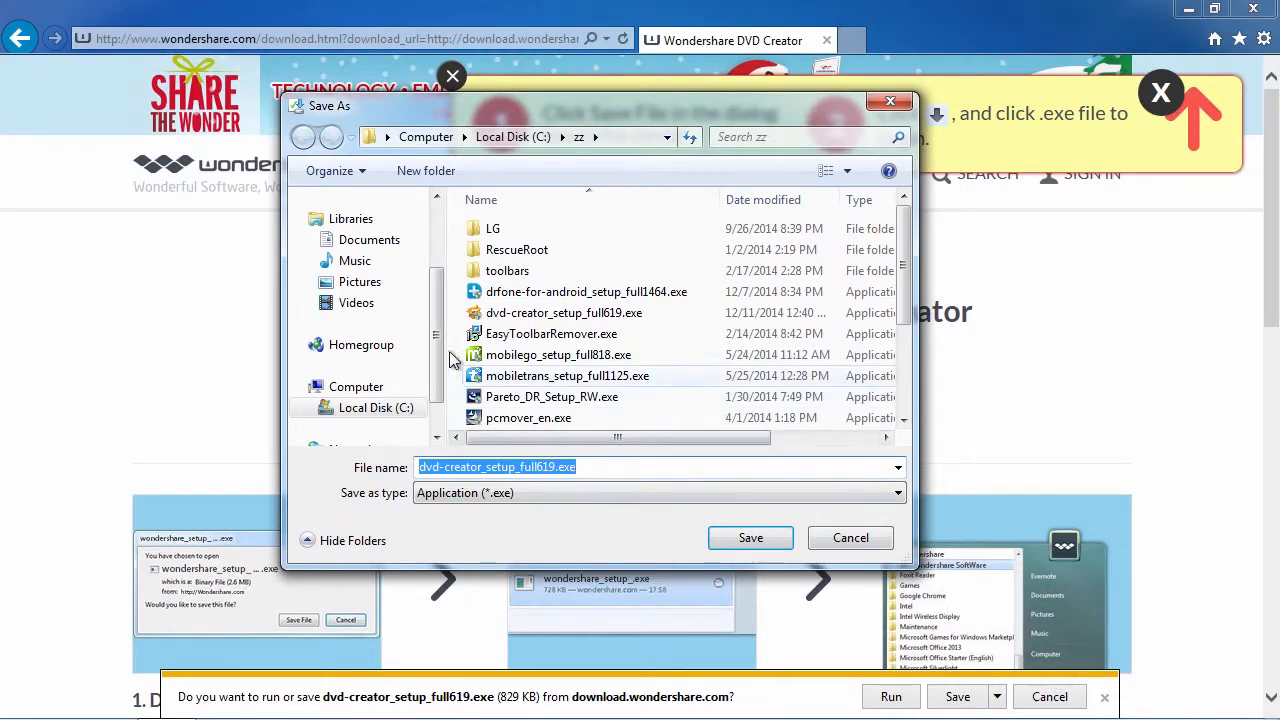
{"action": "left_click", "coordinate": [360, 228]}
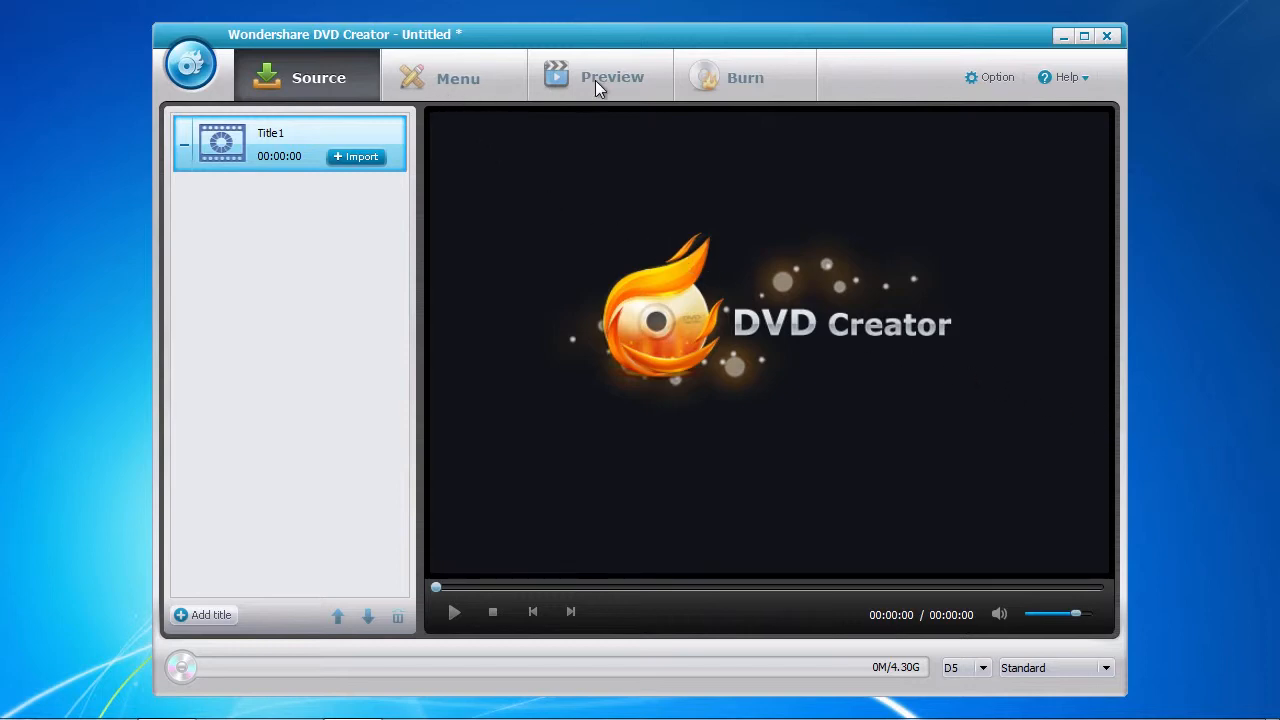
{"action": "mouse_move", "coordinate": [736, 96]}
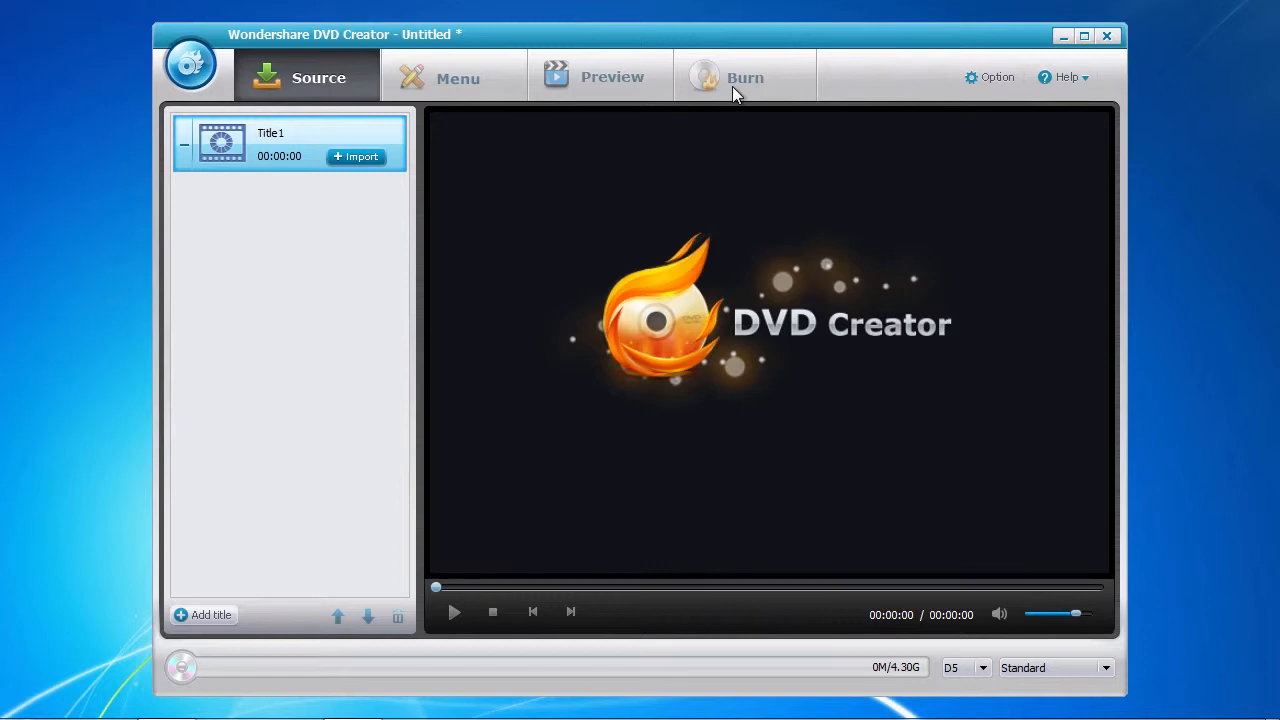
{"action": "mouse_move", "coordinate": [304, 92]}
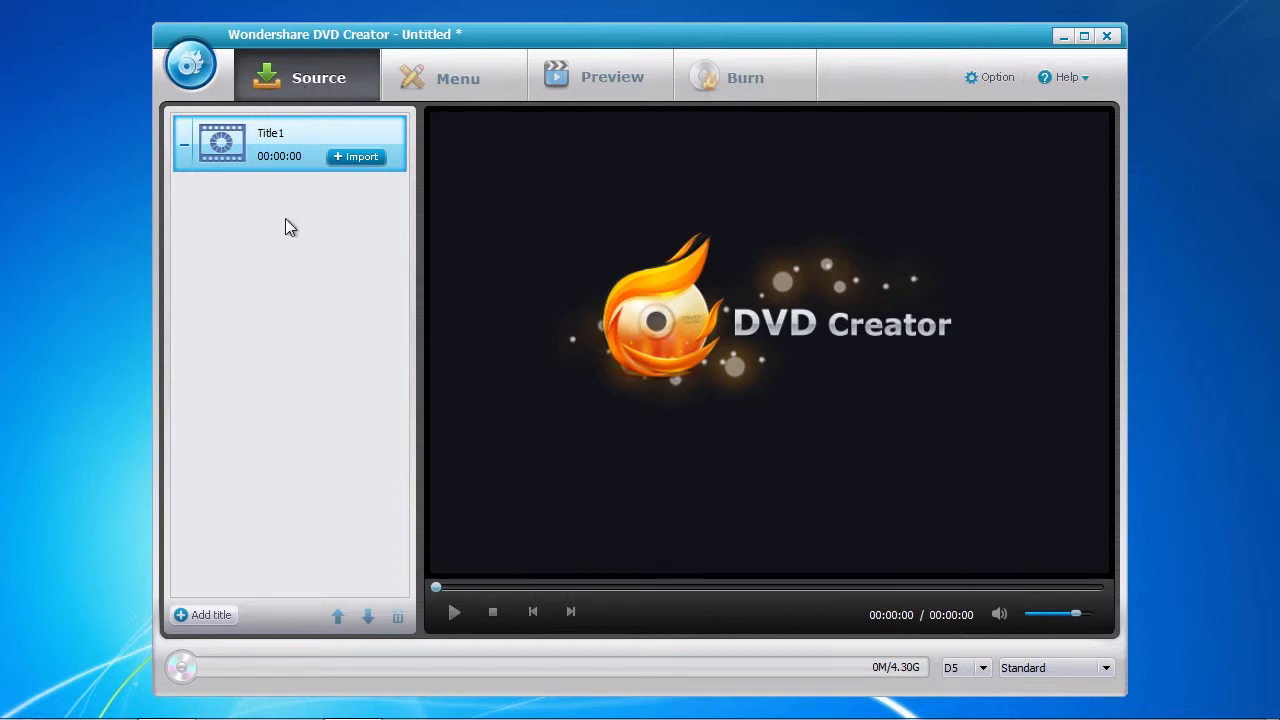
{"action": "mouse_move", "coordinate": [360, 184]}
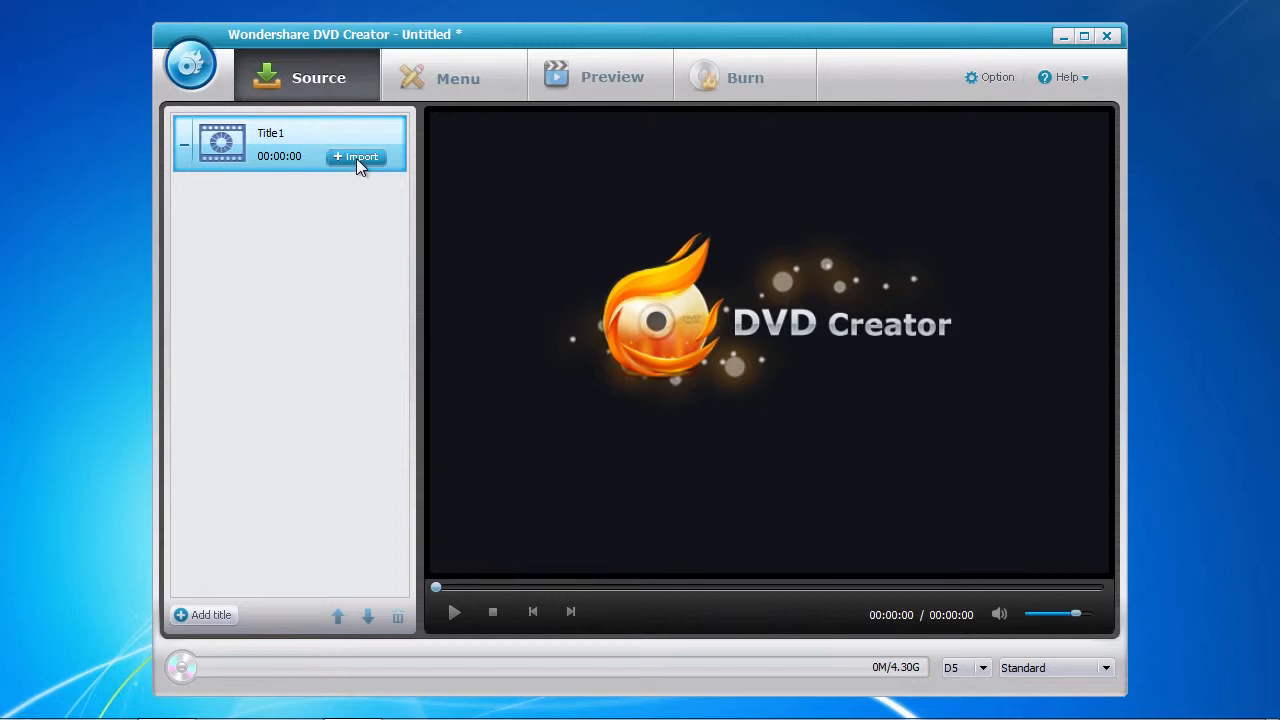
Import Wildlife.wmv from Sample Videos into Title1
{"action": "left_click", "coordinate": [362, 156]}
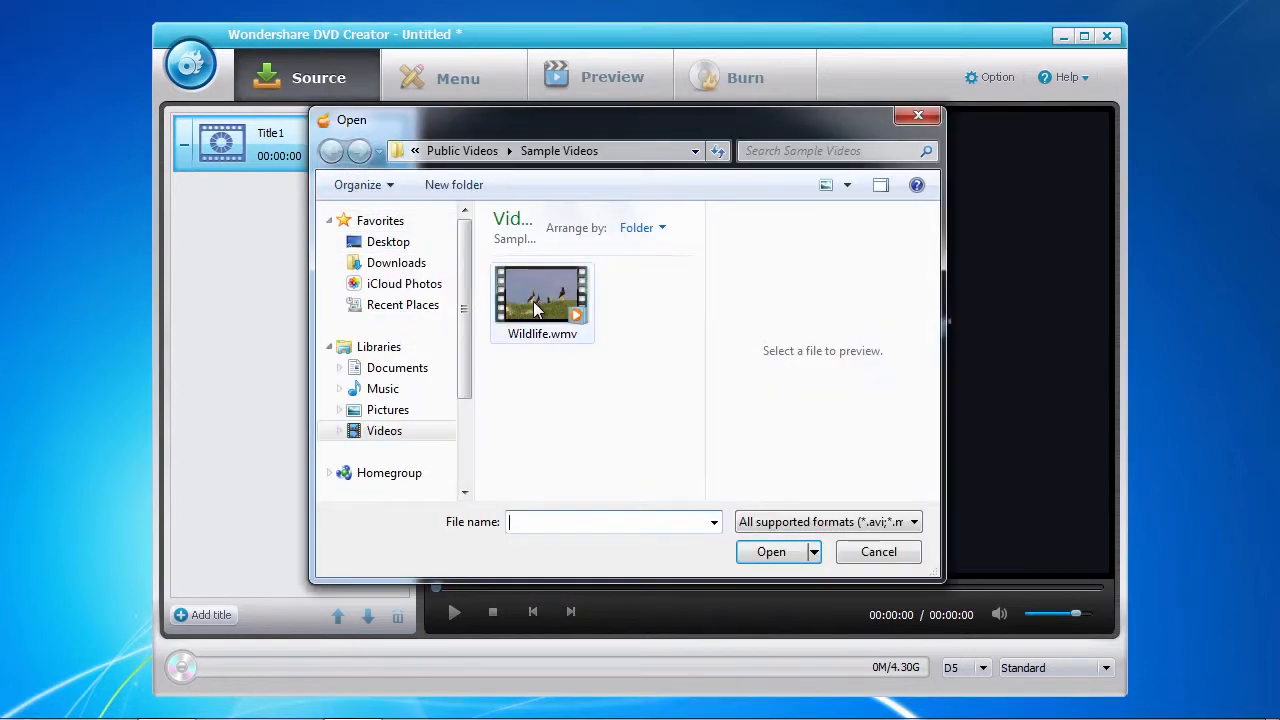
{"action": "left_click", "coordinate": [542, 296]}
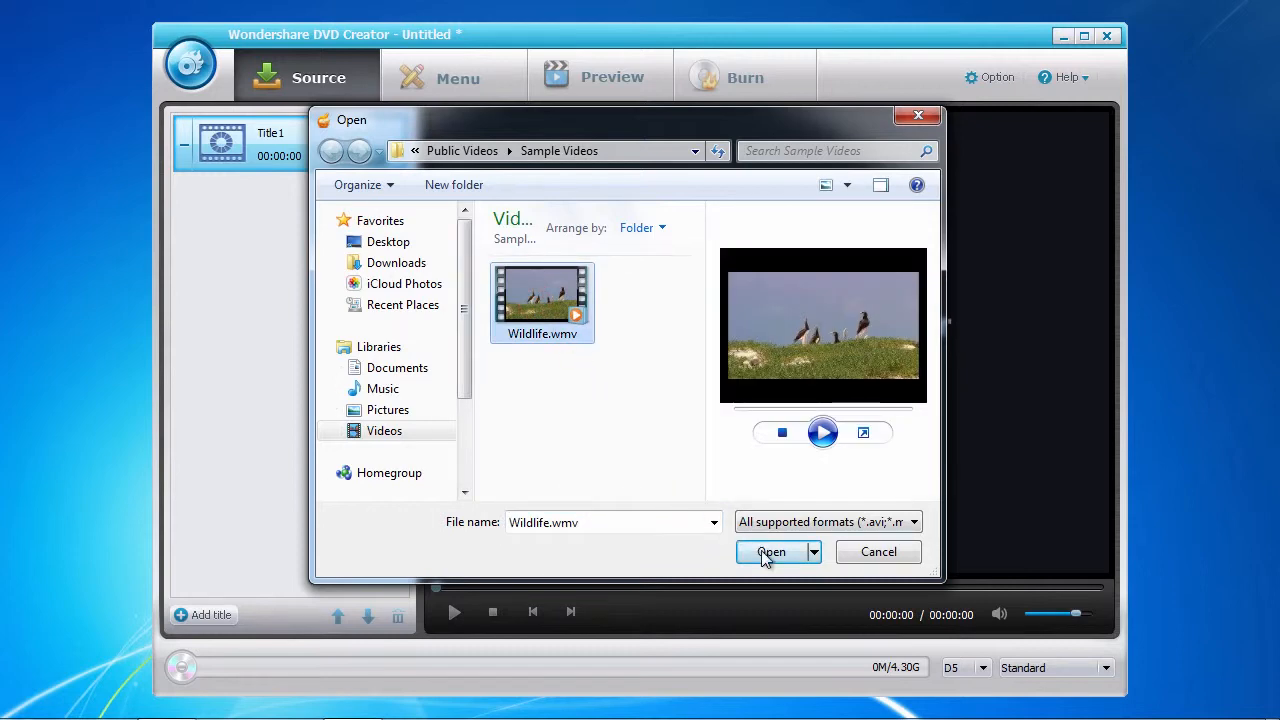
{"action": "left_click", "coordinate": [768, 552]}
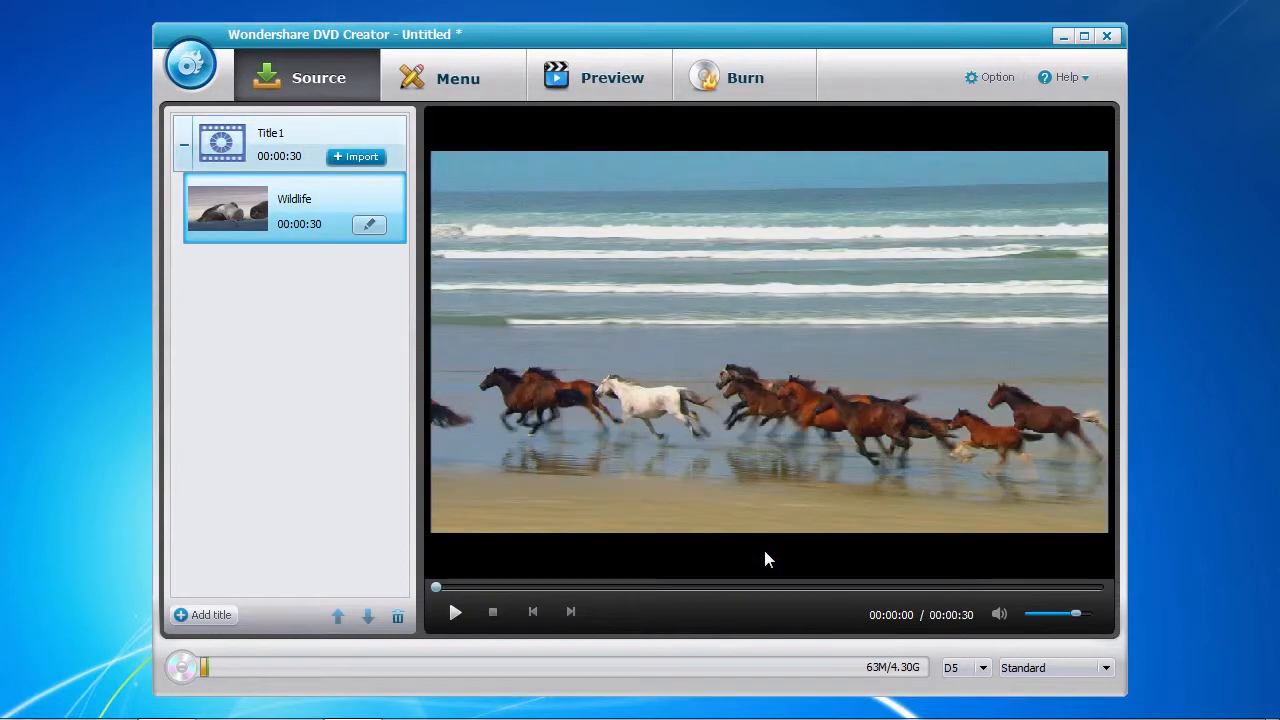
{"action": "mouse_move", "coordinate": [760, 556]}
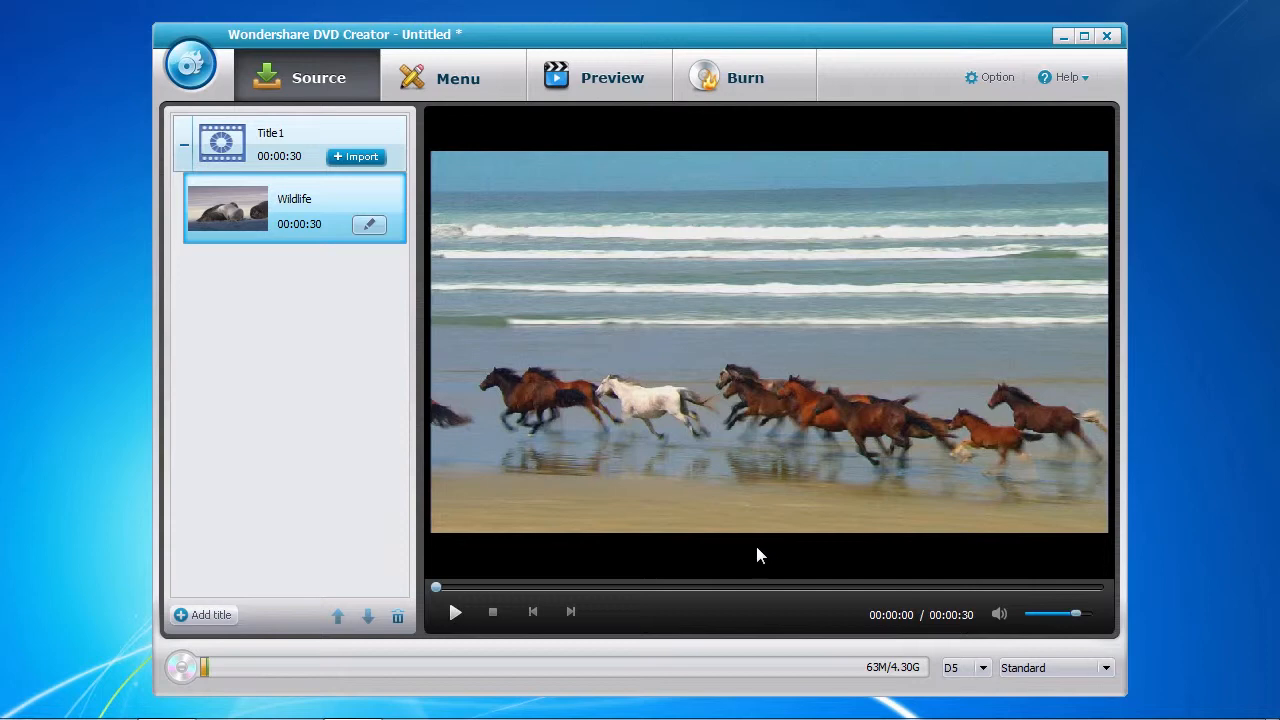
{"action": "mouse_move", "coordinate": [376, 280]}
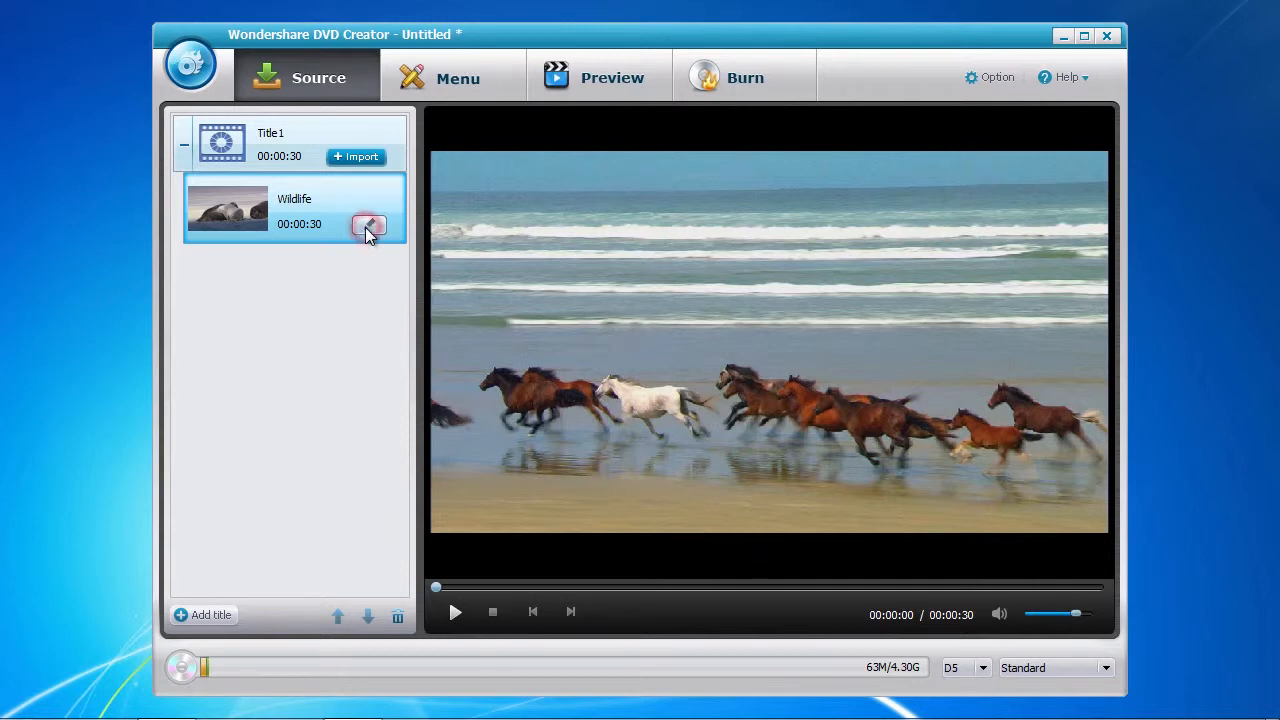
In the clip editor set Brightness -40 and Contrast -25, keeping Volume at 100
{"action": "left_click", "coordinate": [368, 224]}
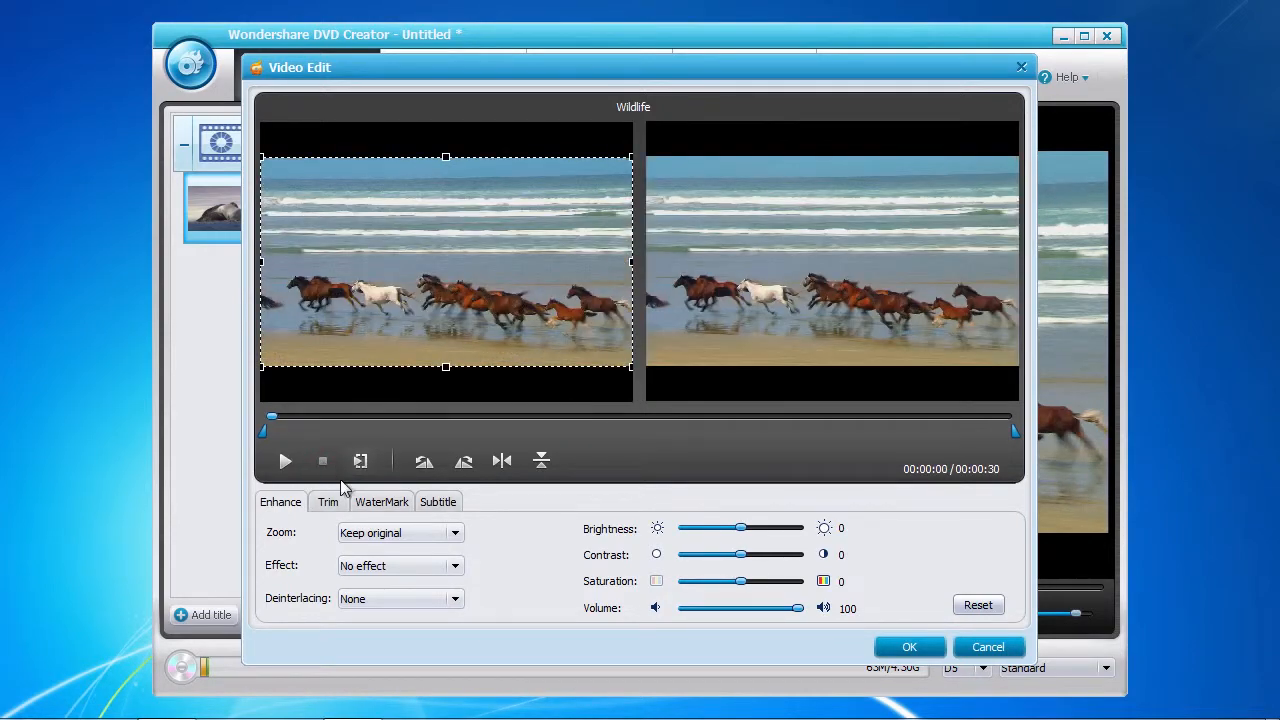
{"action": "left_click_drag", "start_coordinate": [738, 528], "coordinate": [744, 528]}
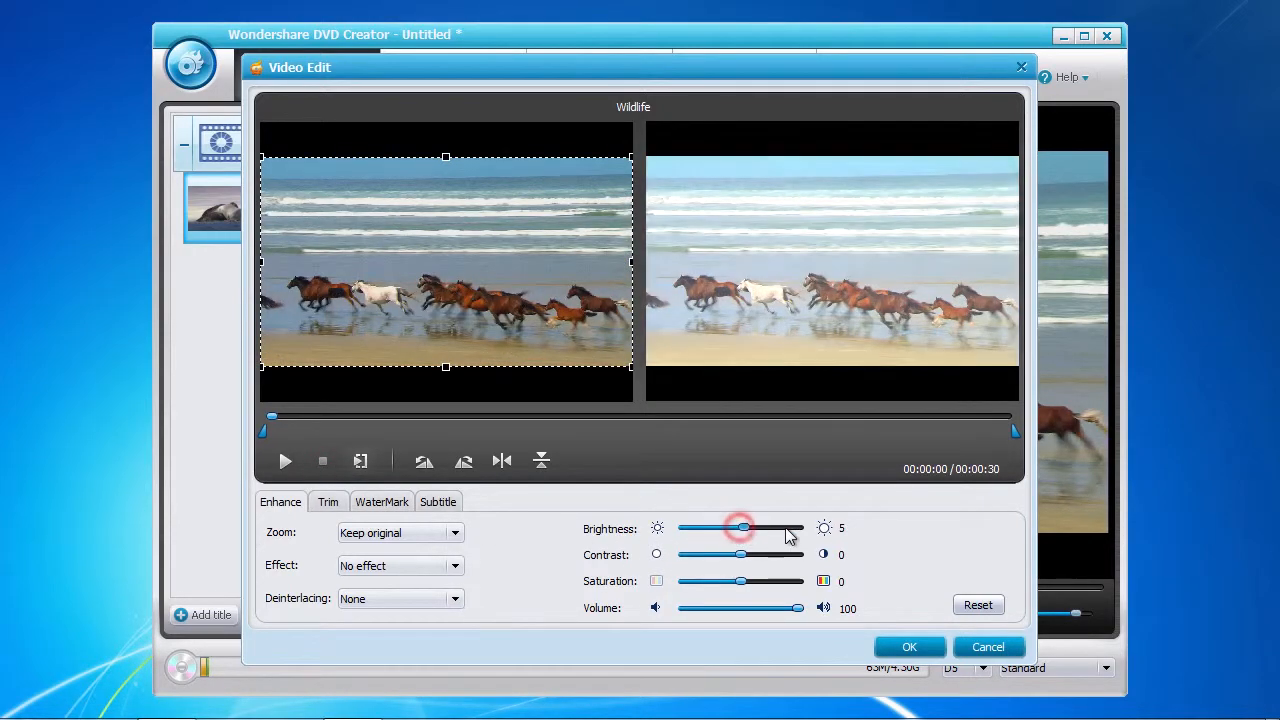
{"action": "left_click_drag", "start_coordinate": [742, 528], "coordinate": [718, 528]}
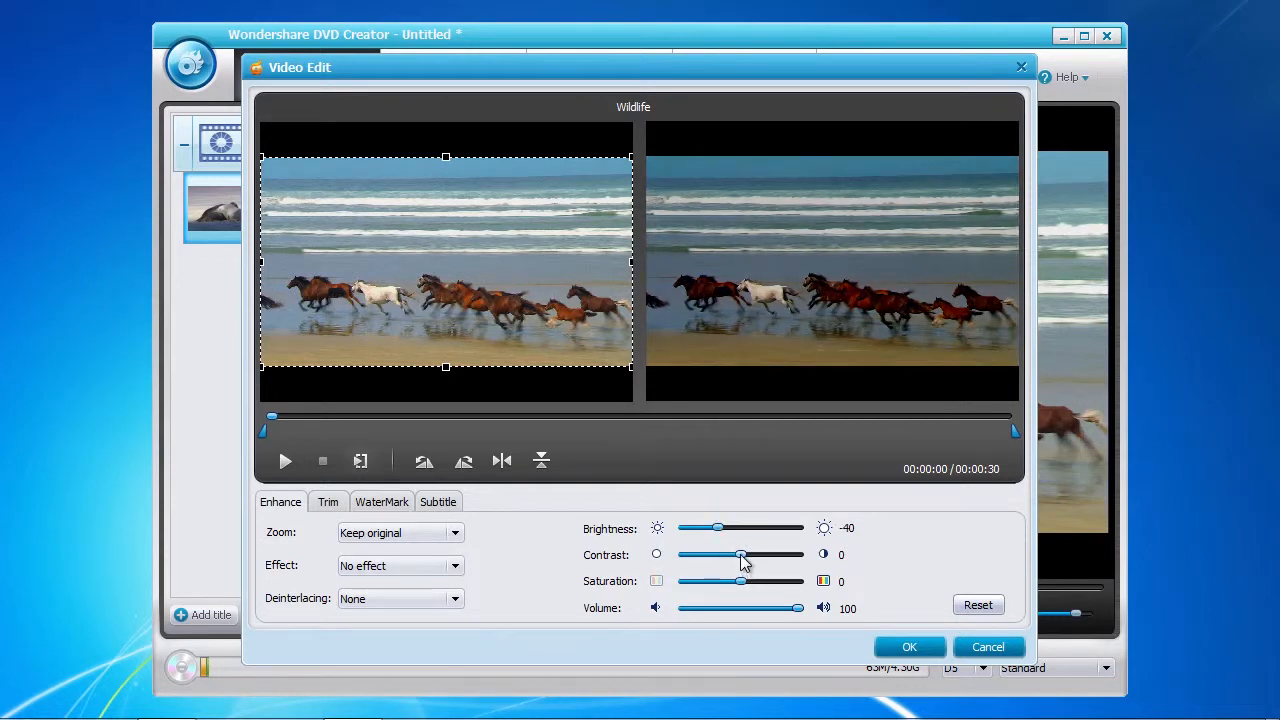
{"action": "left_click_drag", "start_coordinate": [740, 556], "coordinate": [728, 556]}
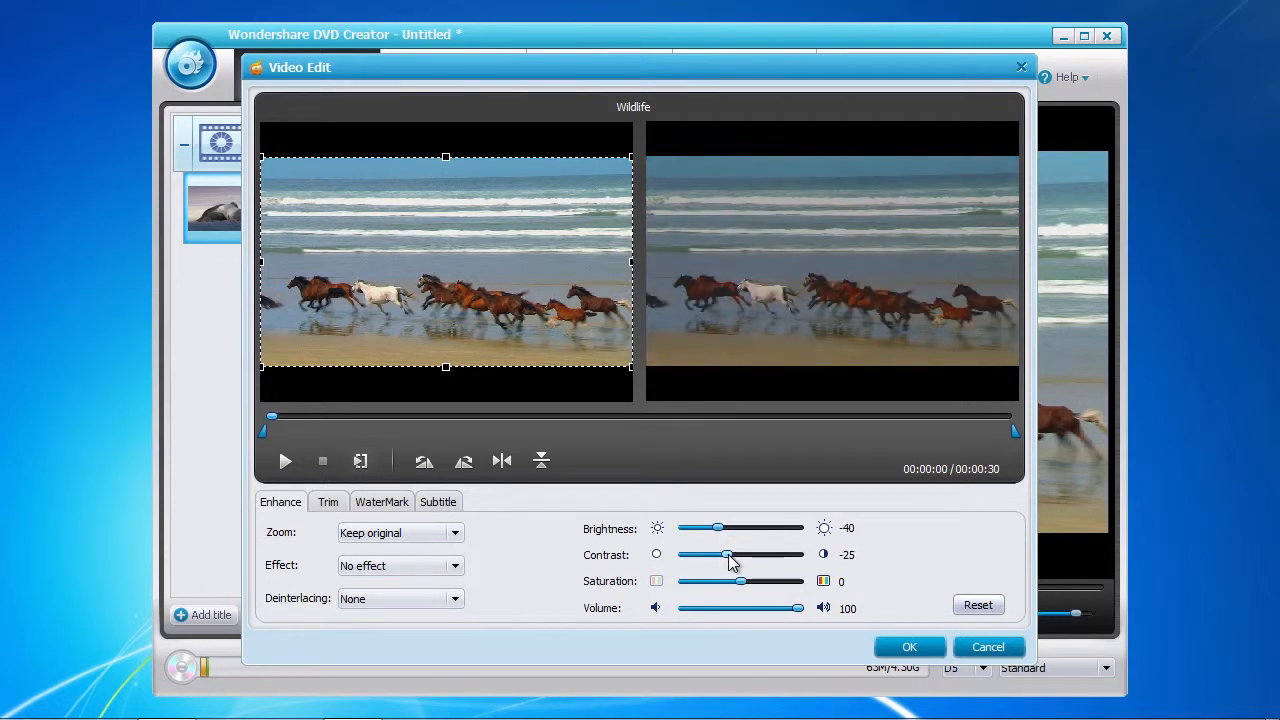
{"action": "left_click_drag", "start_coordinate": [798, 608], "coordinate": [736, 608]}
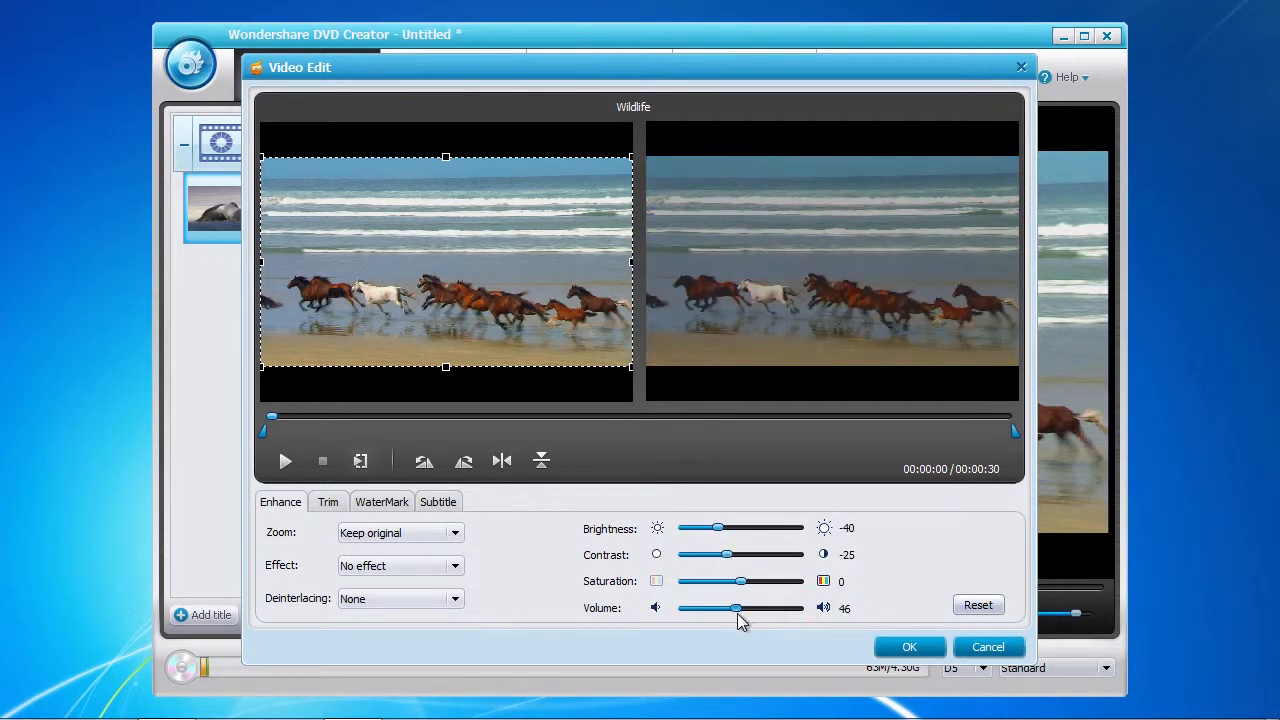
{"action": "left_click_drag", "start_coordinate": [738, 608], "coordinate": [796, 608]}
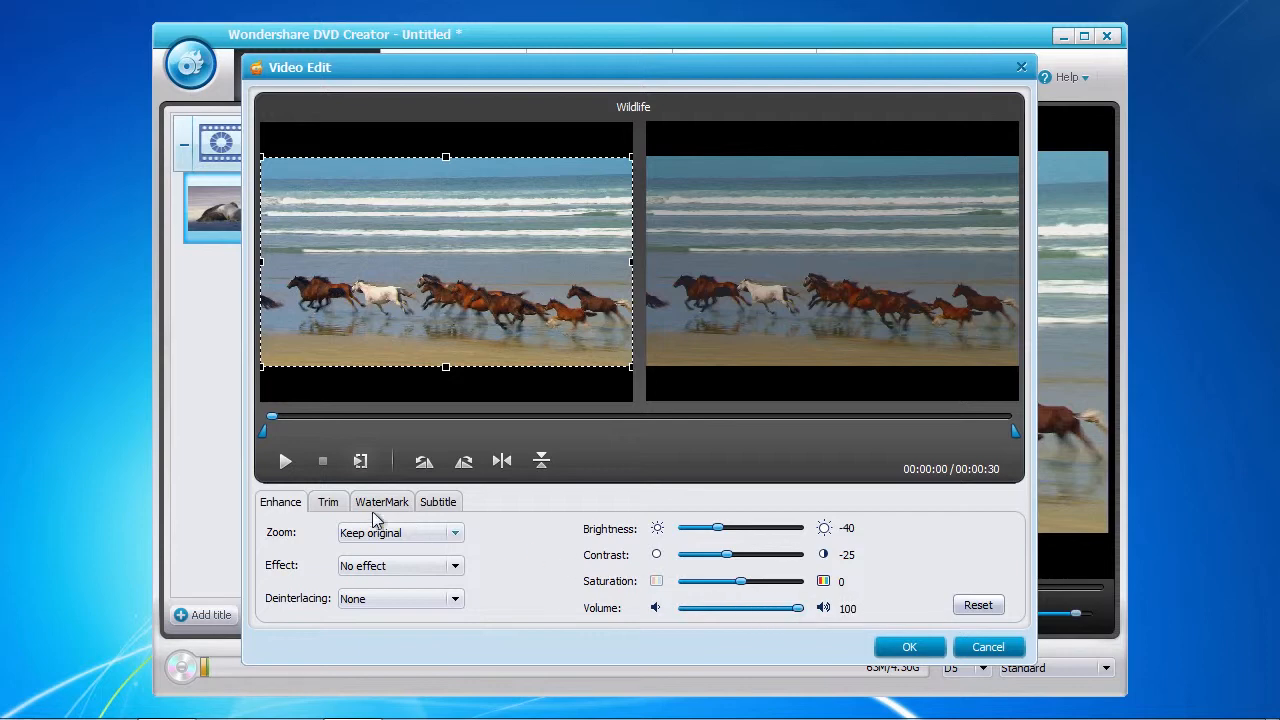
Review the Watermark and Subtitle settings unchanged and confirm the edits with OK
{"action": "left_click", "coordinate": [382, 500]}
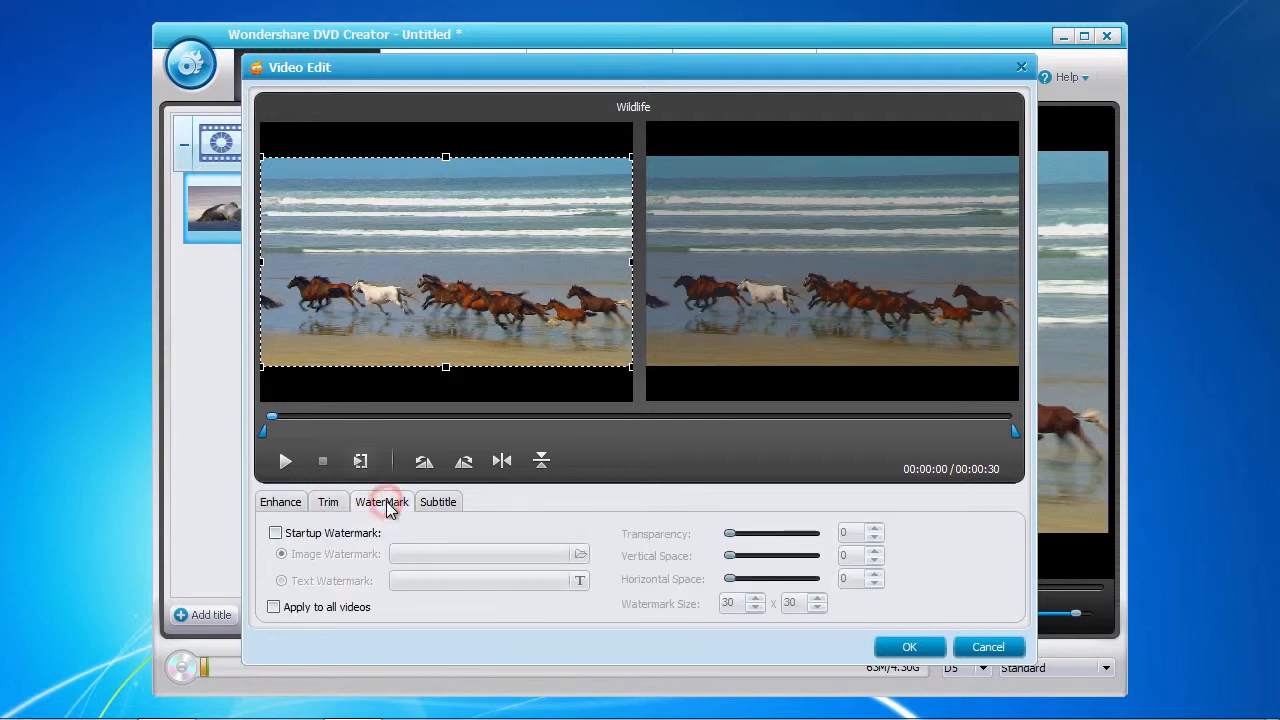
{"action": "left_click", "coordinate": [438, 502]}
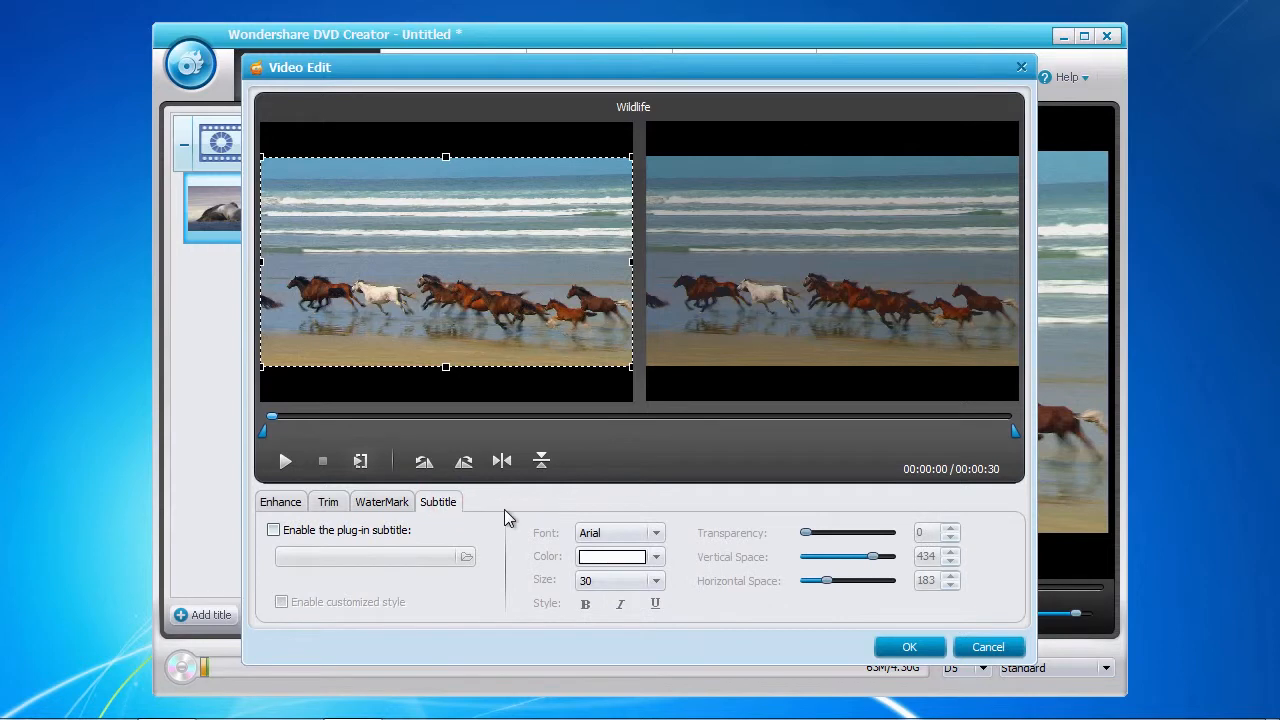
{"action": "left_click", "coordinate": [280, 502]}
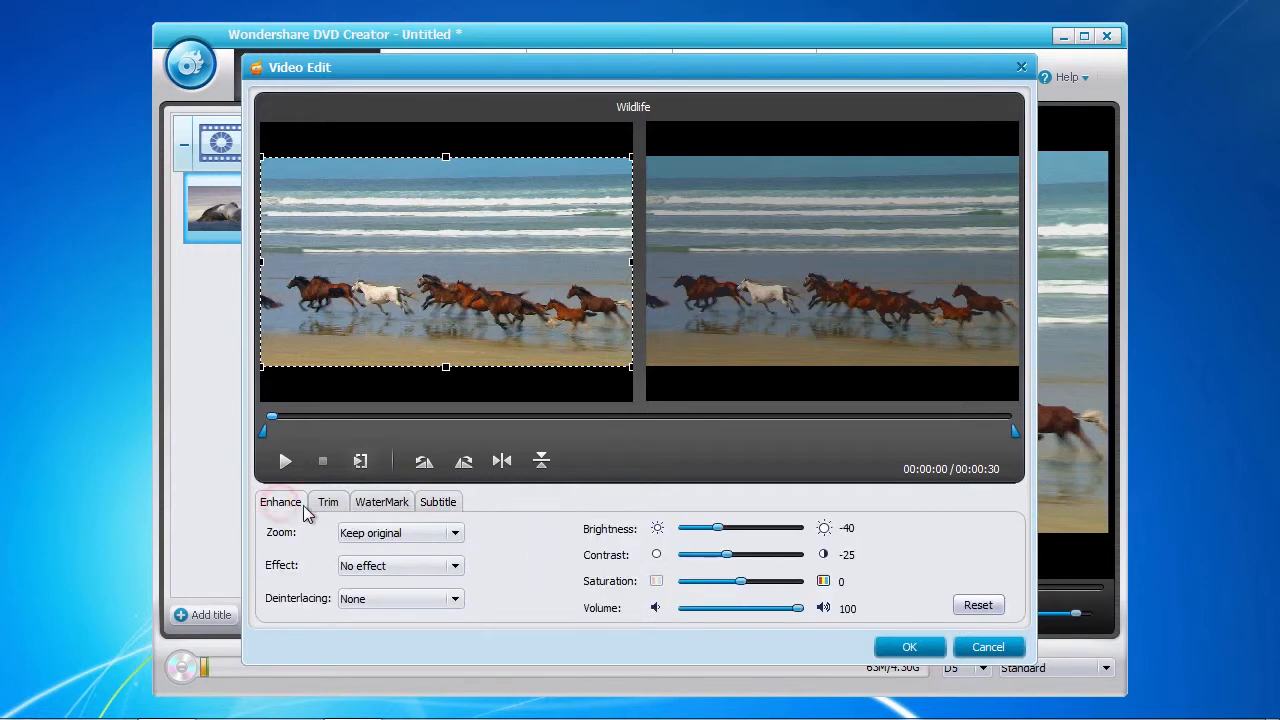
{"action": "mouse_move", "coordinate": [556, 548]}
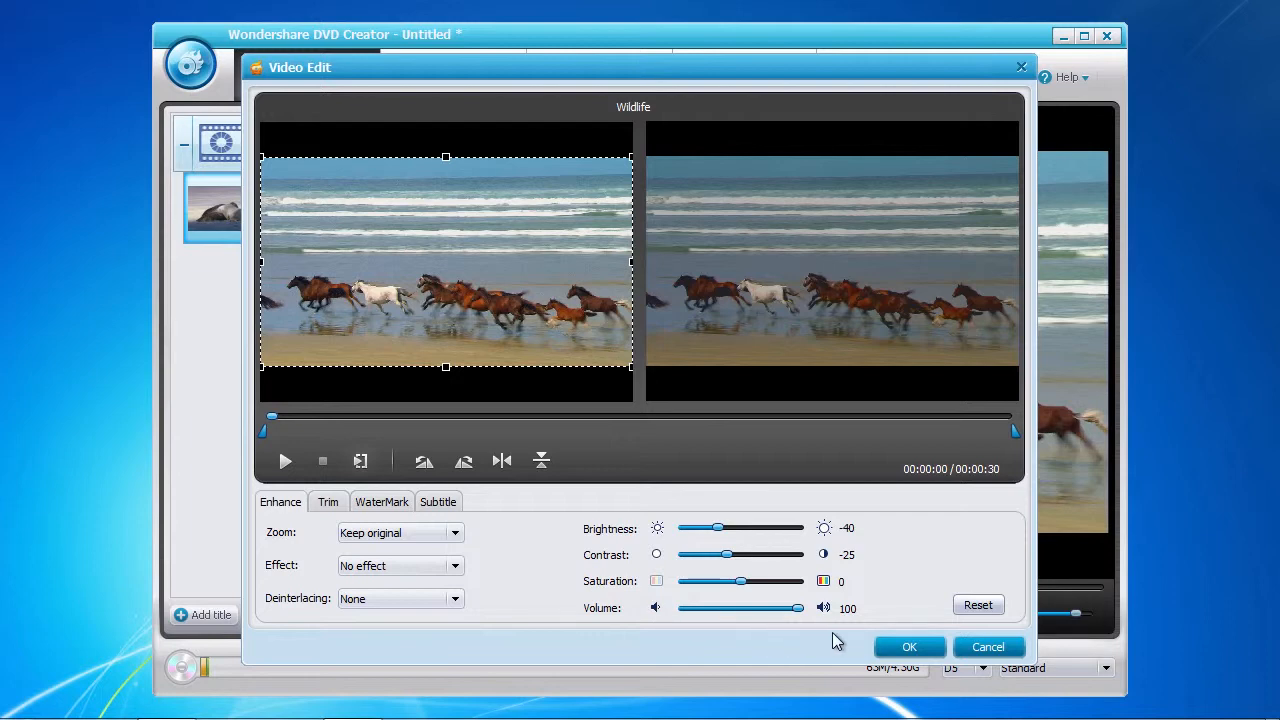
{"action": "left_click", "coordinate": [908, 646]}
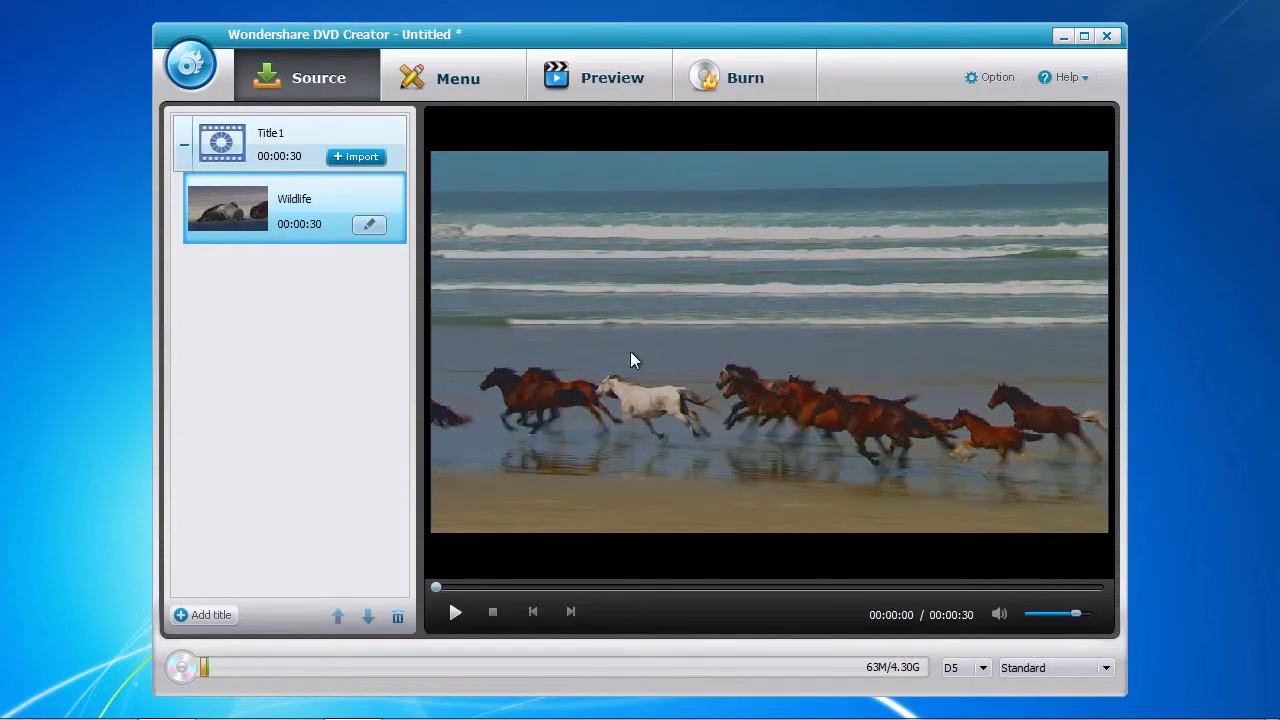
{"action": "mouse_move", "coordinate": [454, 136]}
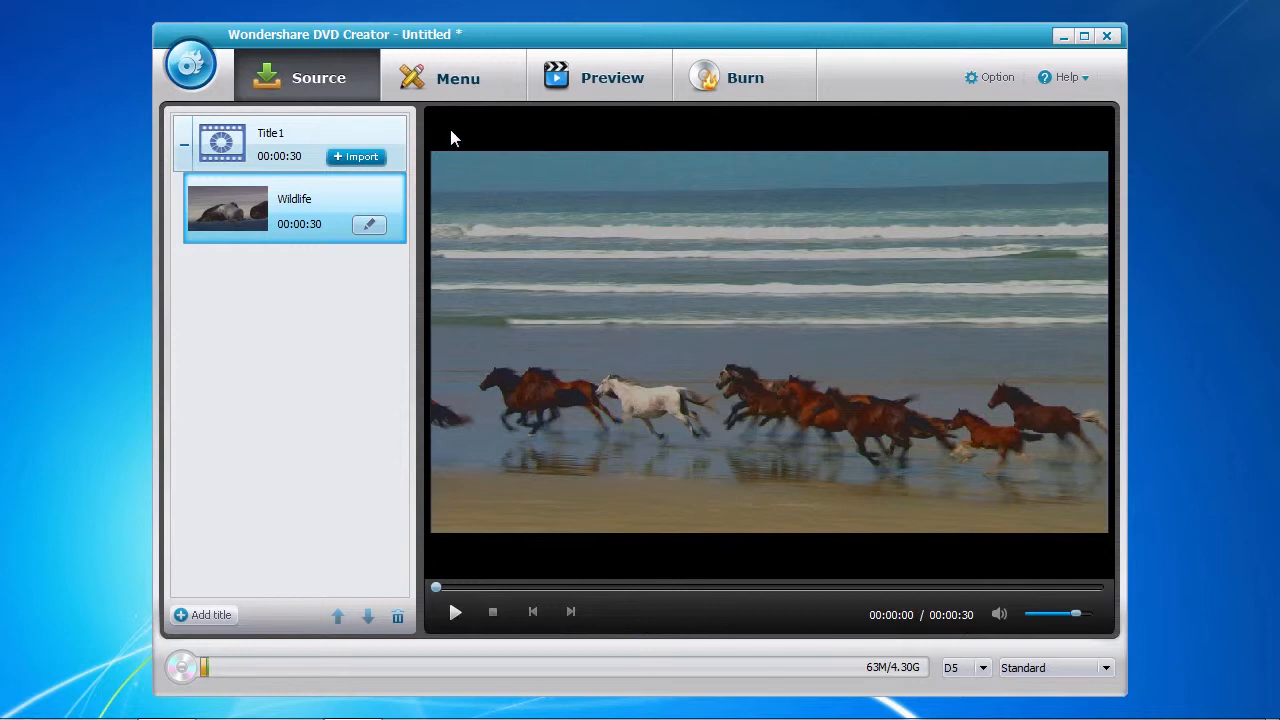
In the Menu designer try the Car Trip, Field Spotlight and Ivy templates
{"action": "left_click", "coordinate": [456, 76]}
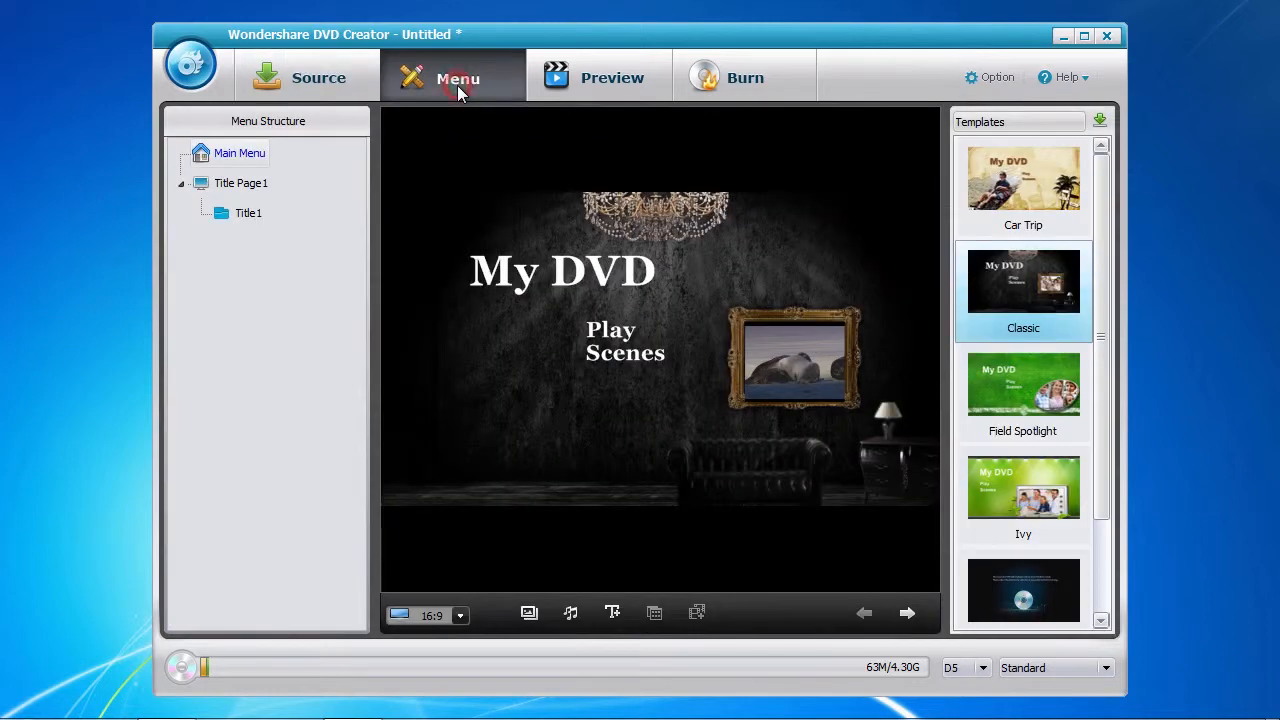
{"action": "left_click", "coordinate": [1024, 180]}
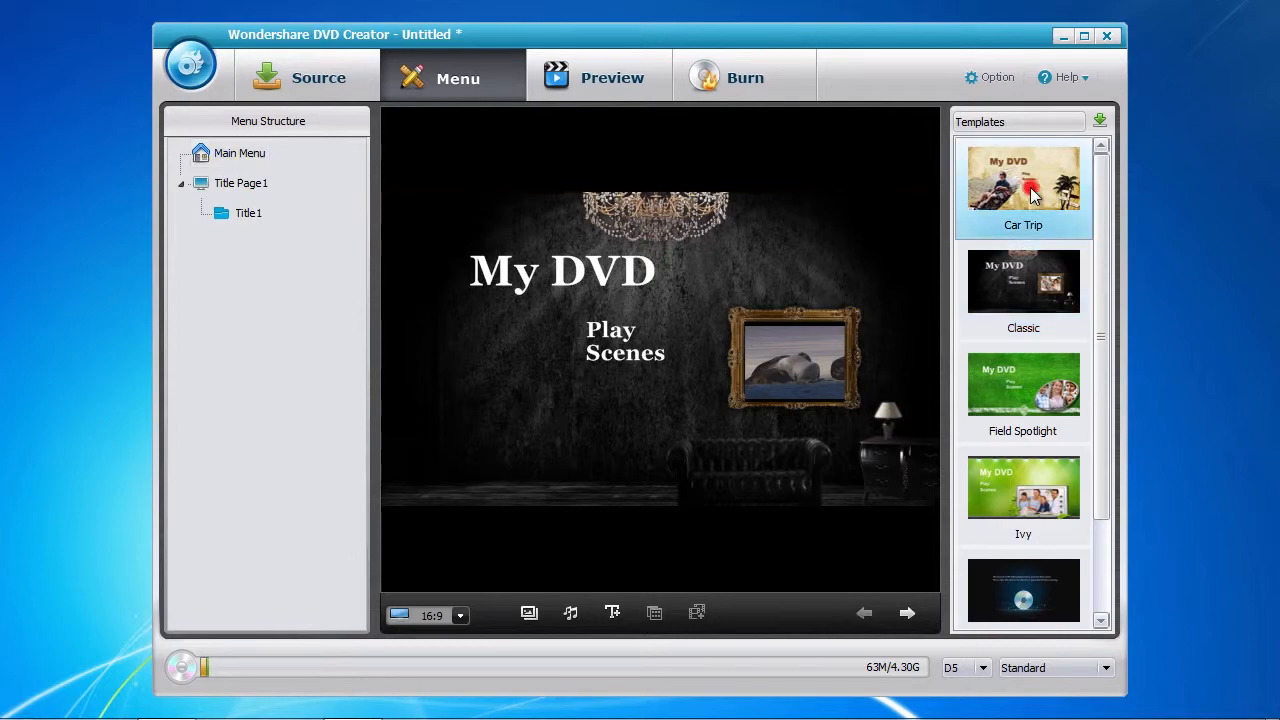
{"action": "left_click", "coordinate": [1022, 384]}
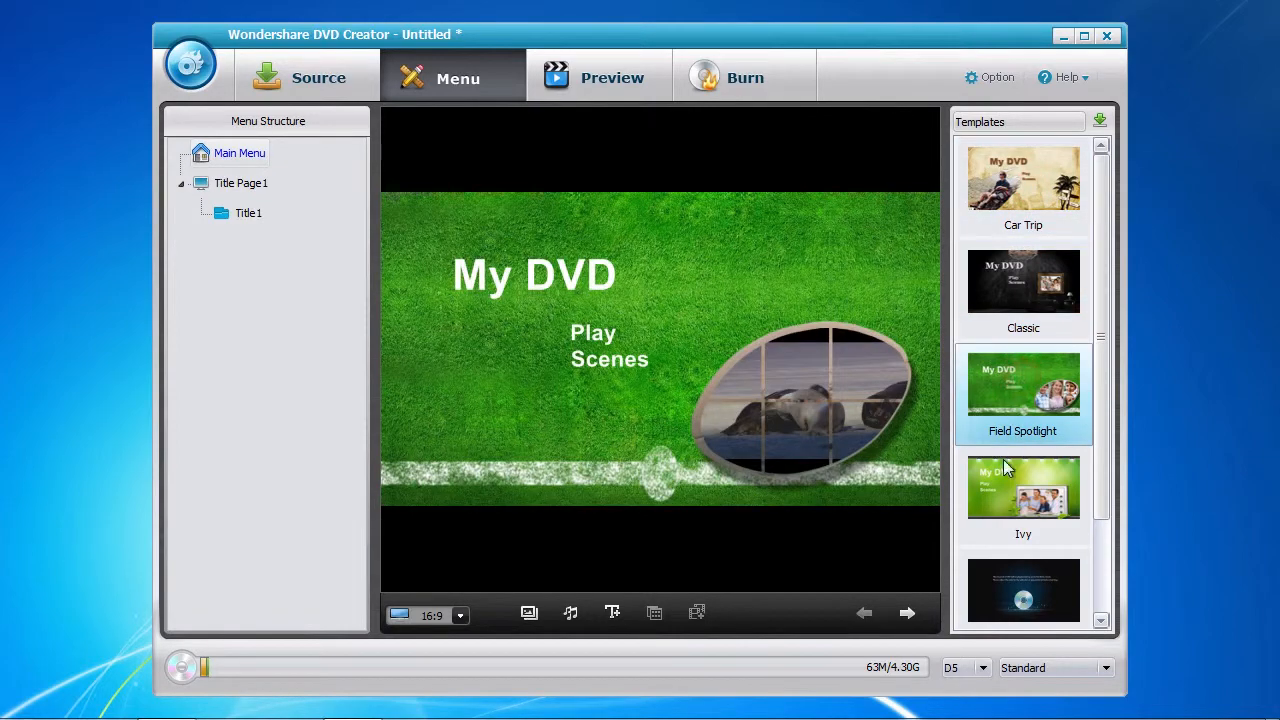
{"action": "left_click", "coordinate": [1024, 488]}
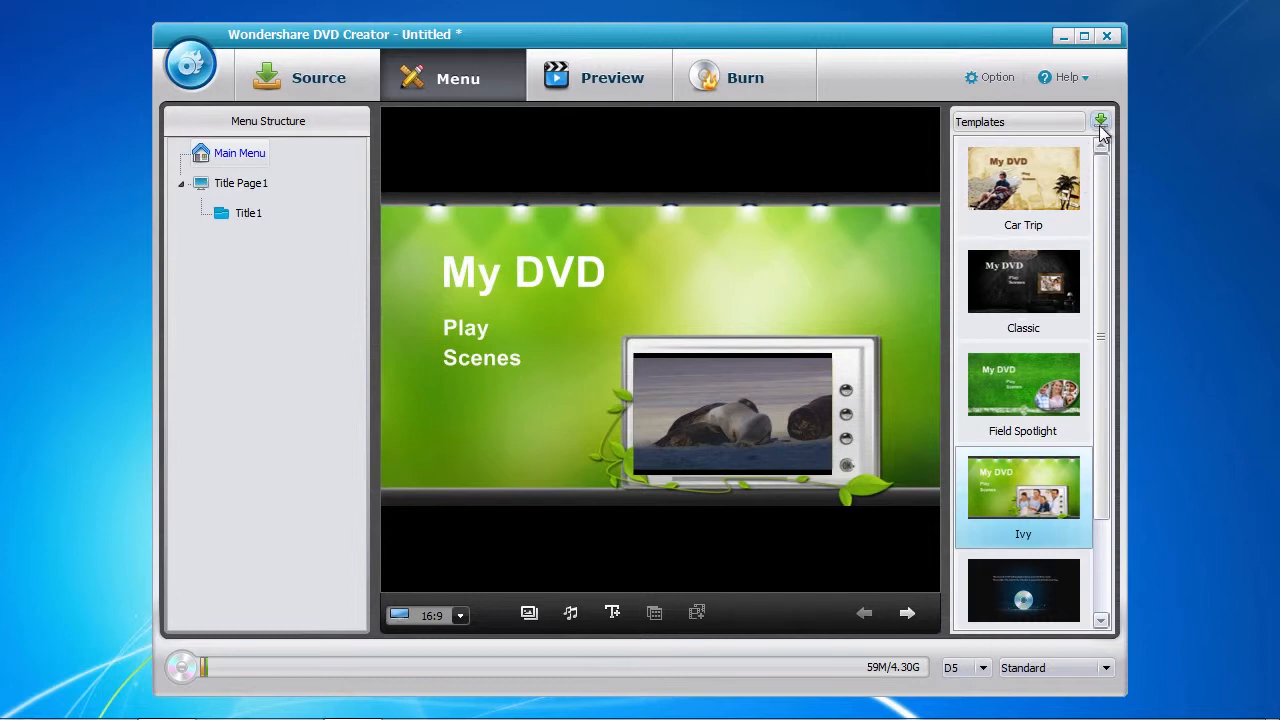
{"action": "mouse_move", "coordinate": [1020, 290]}
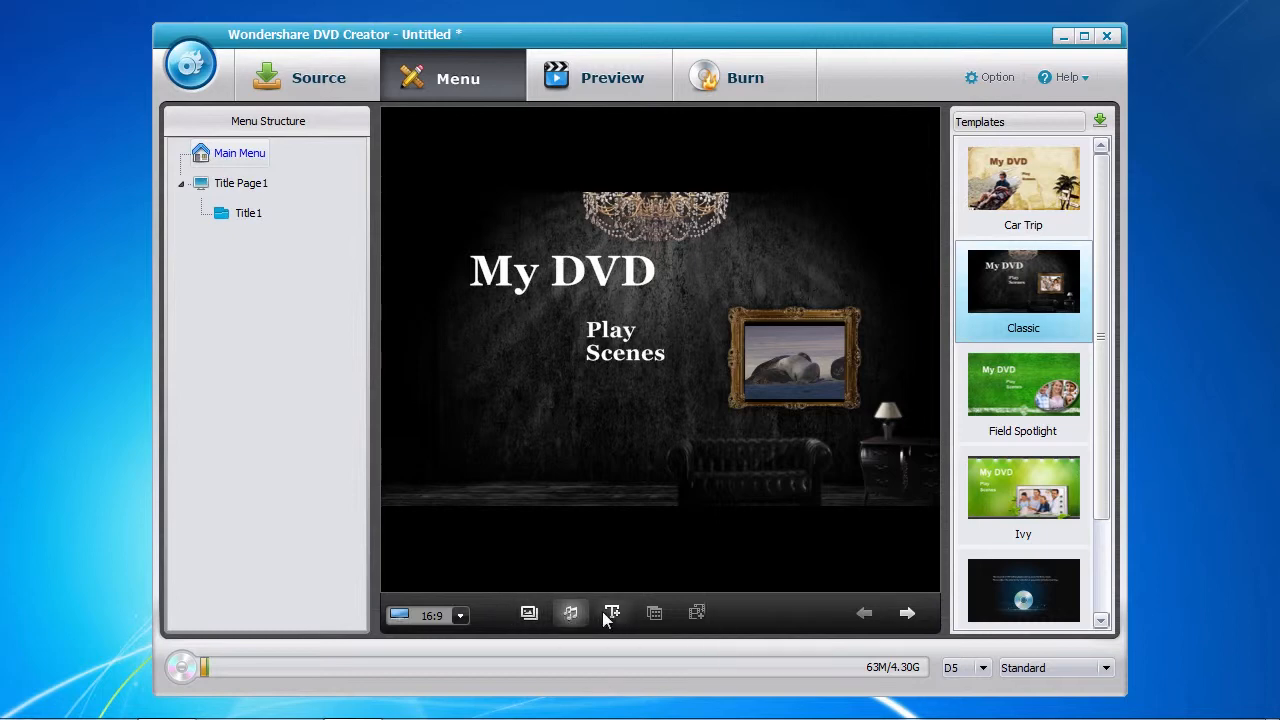
{"action": "mouse_move", "coordinate": [612, 612]}
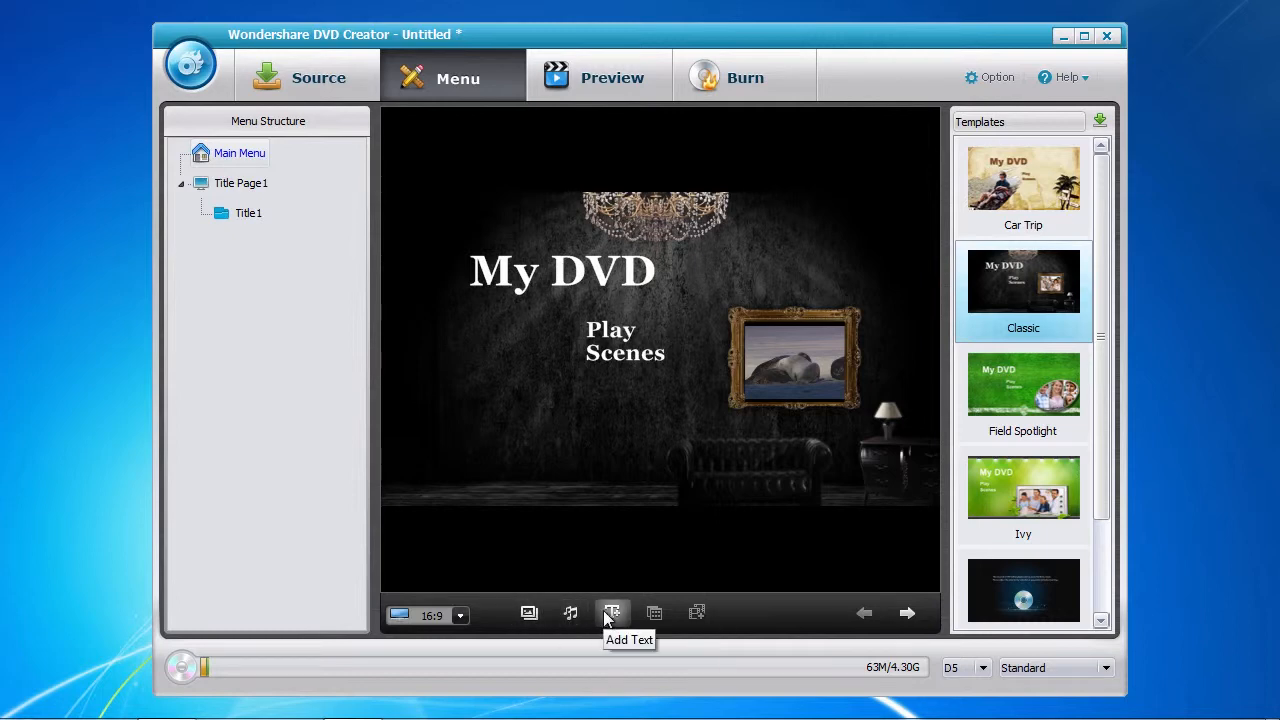
{"action": "mouse_move", "coordinate": [356, 376]}
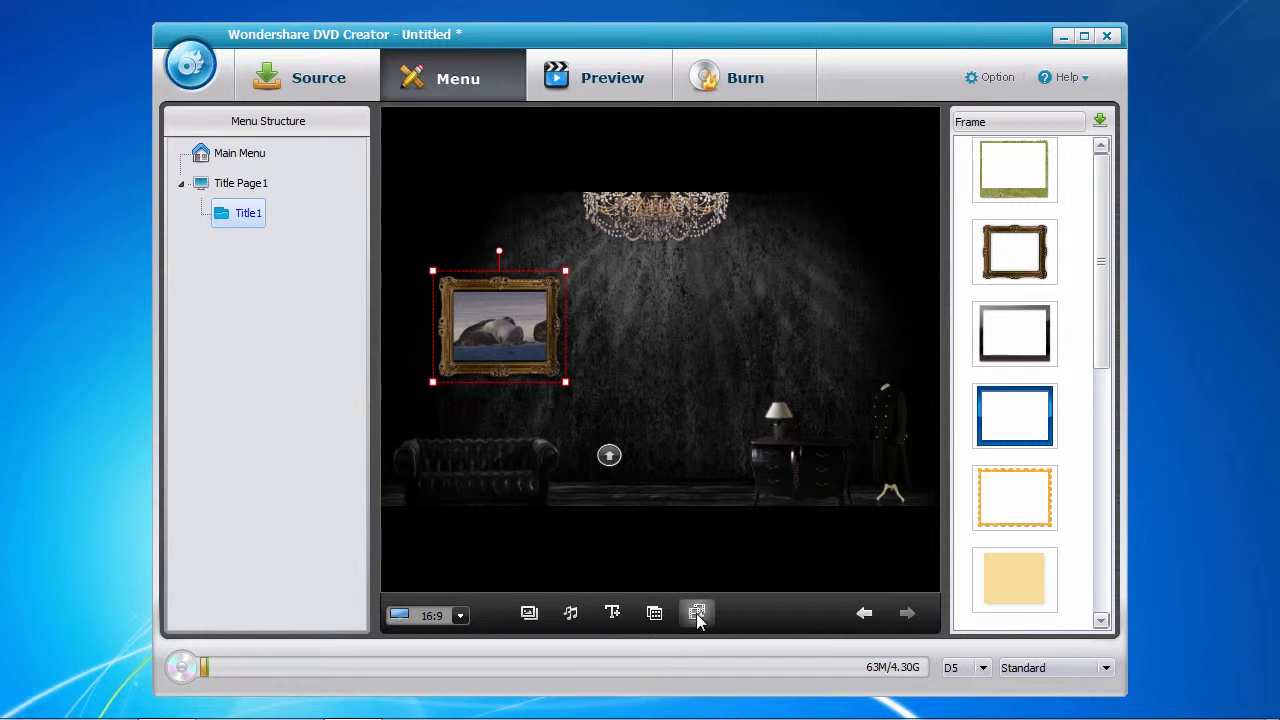
Insert chapters at the start, 2 s, 7 s and 16 s of the video
{"action": "left_click", "coordinate": [696, 612]}
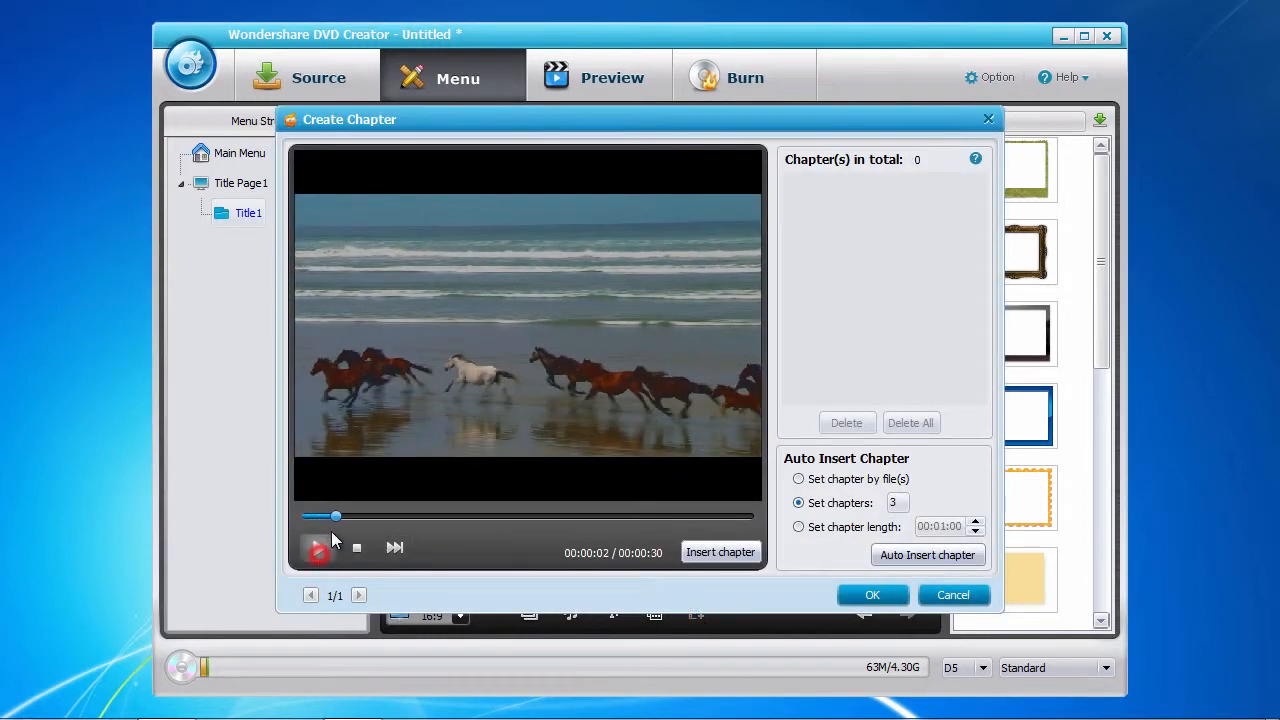
{"action": "left_click", "coordinate": [720, 552]}
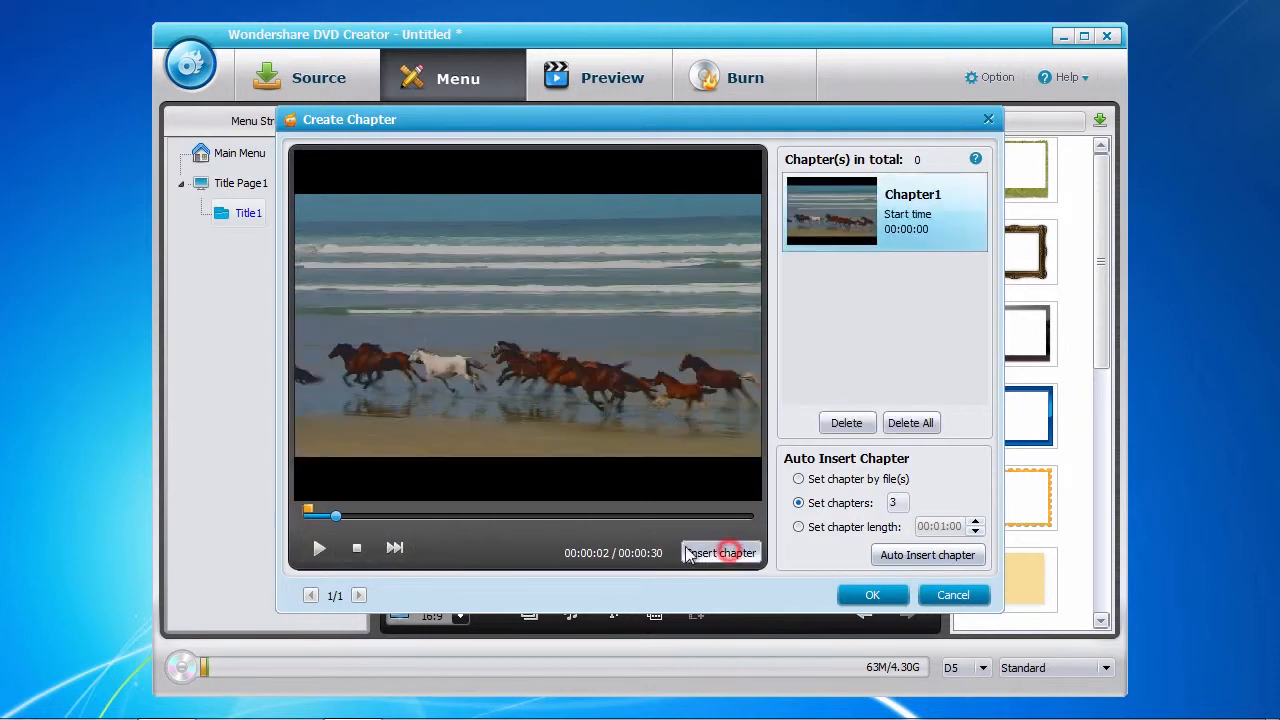
{"action": "left_click", "coordinate": [720, 552]}
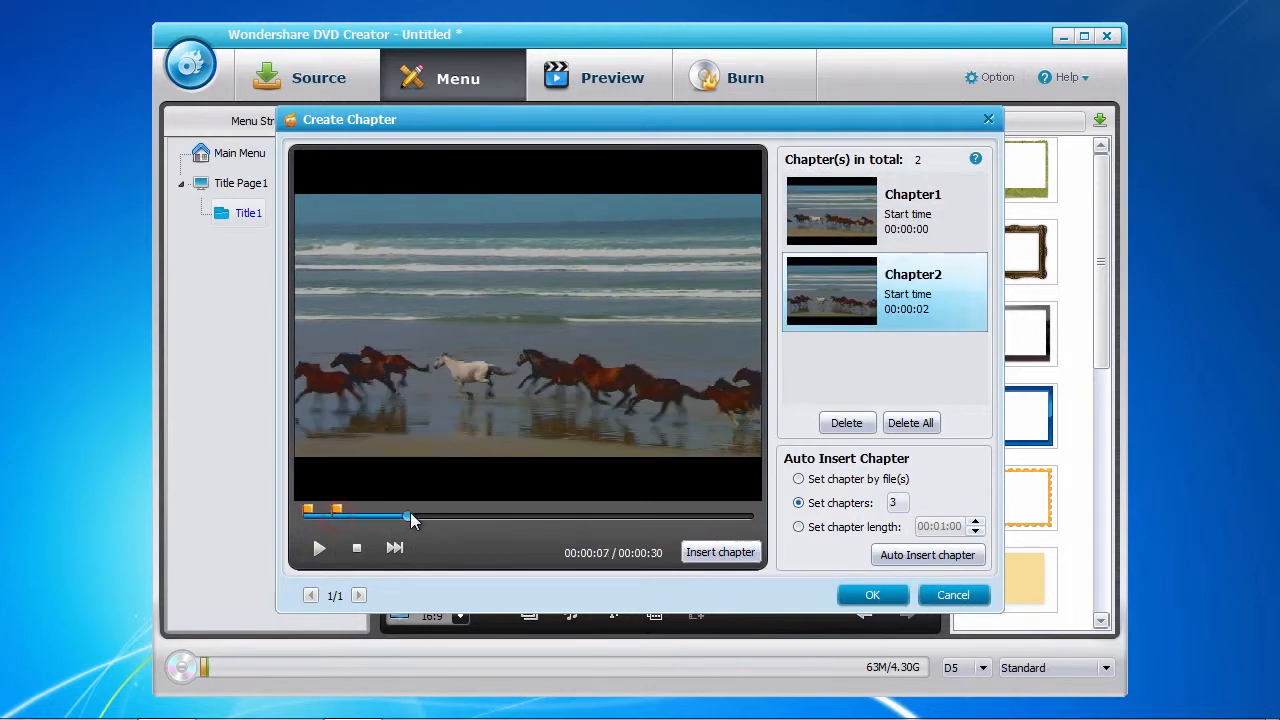
{"action": "left_click", "coordinate": [720, 552]}
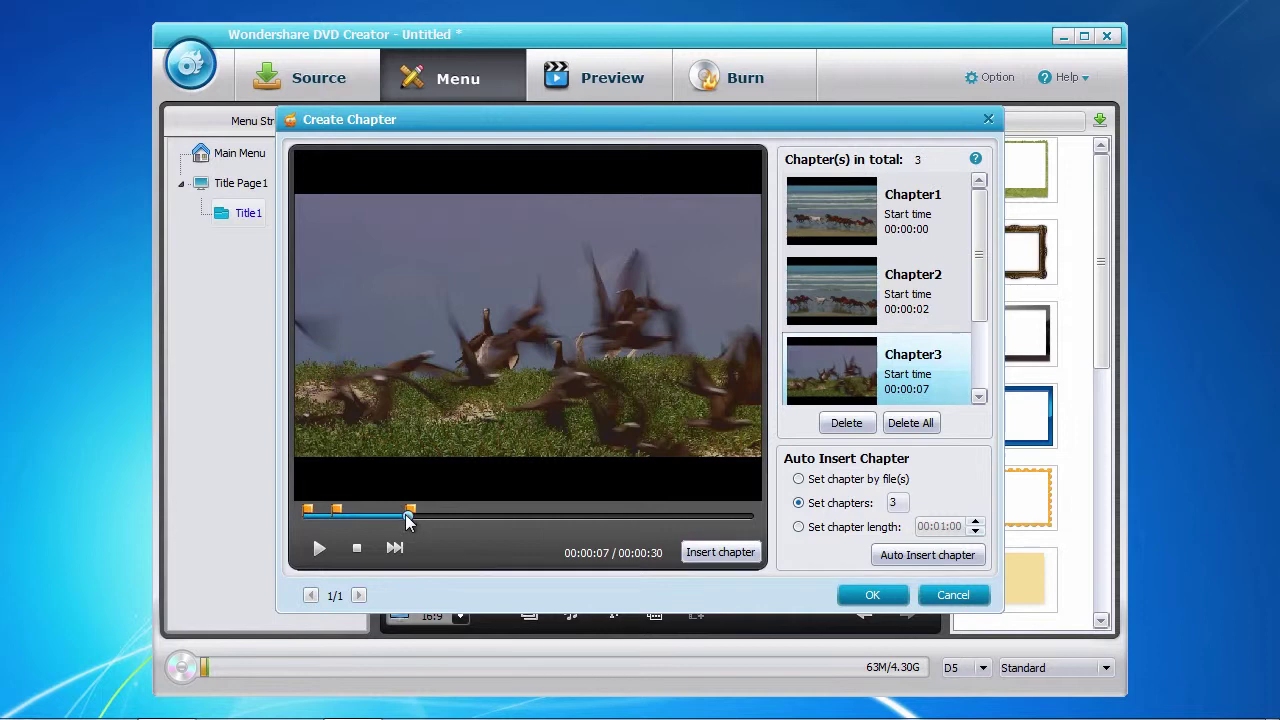
{"action": "left_click", "coordinate": [720, 552]}
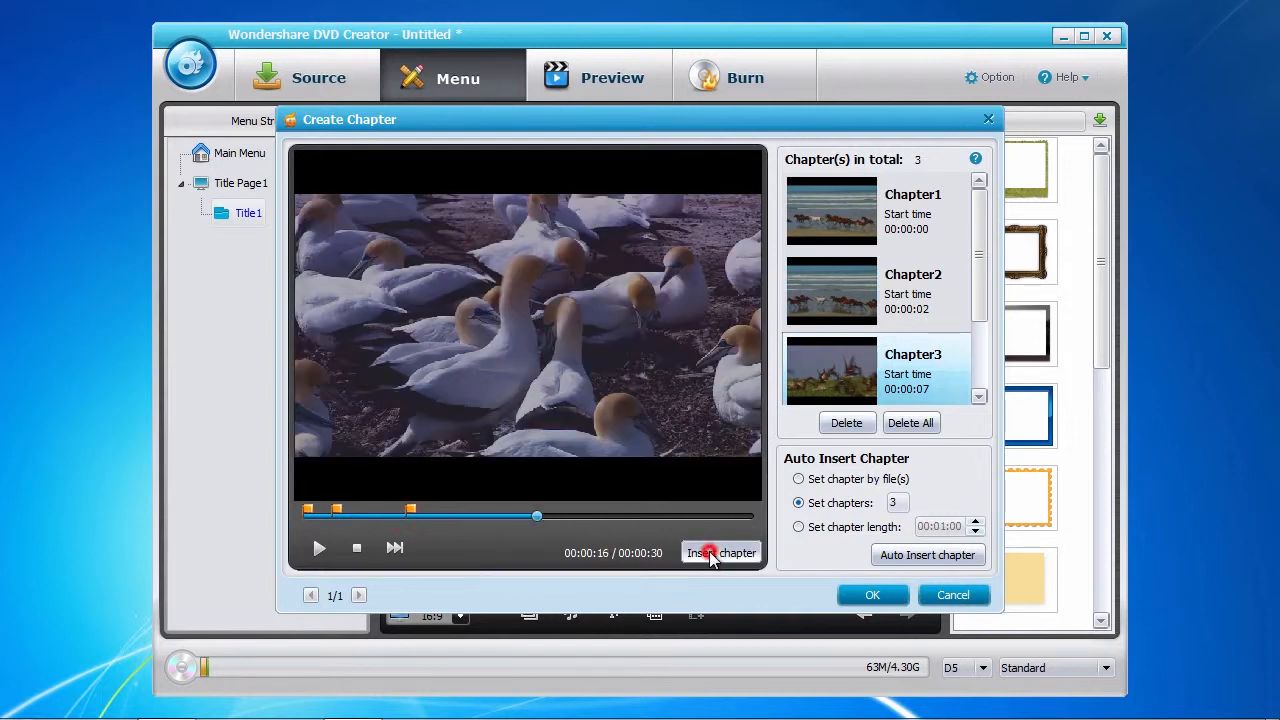
{"action": "left_click", "coordinate": [720, 552]}
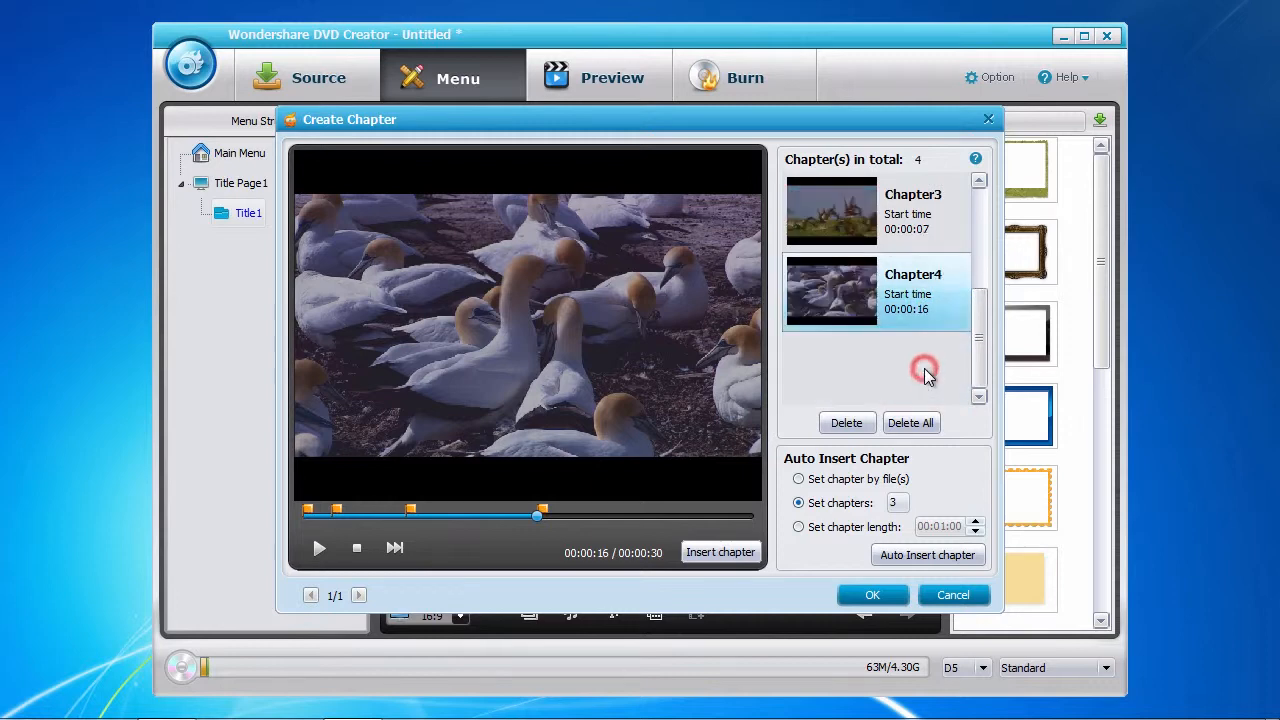
Delete the extra Chapter4 and confirm three chapters
{"action": "left_click", "coordinate": [846, 424]}
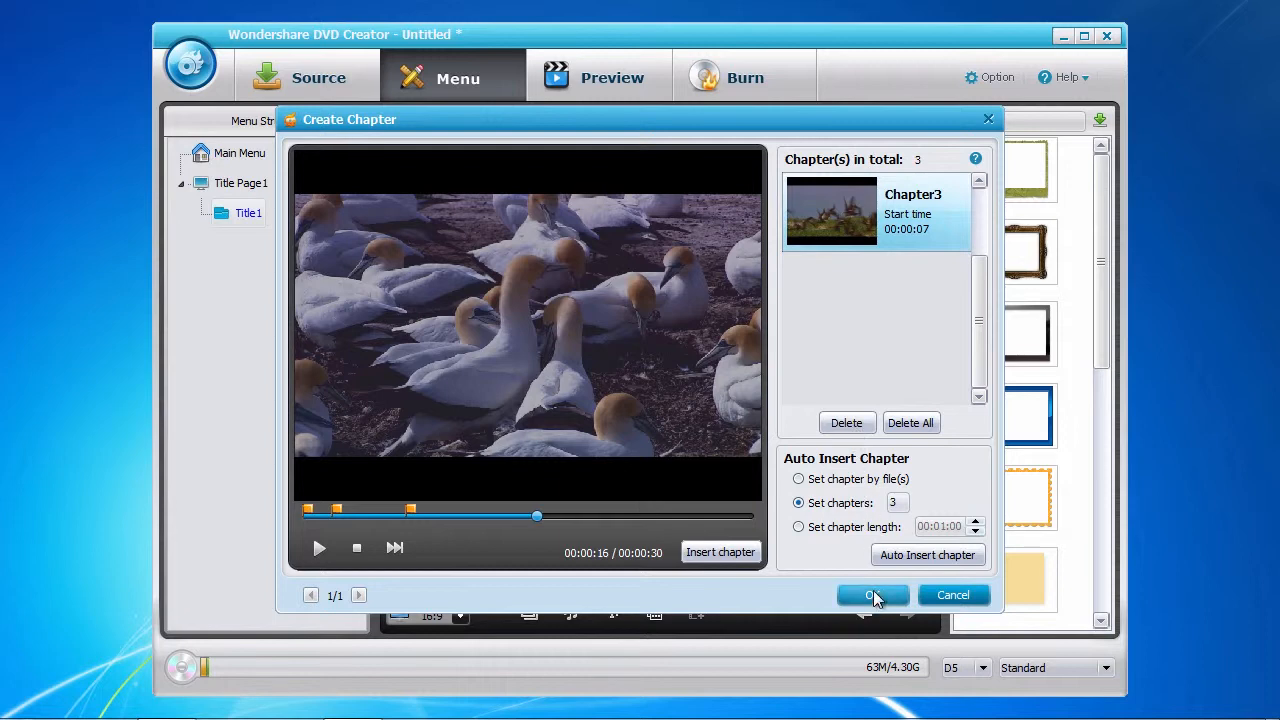
{"action": "left_click", "coordinate": [872, 594]}
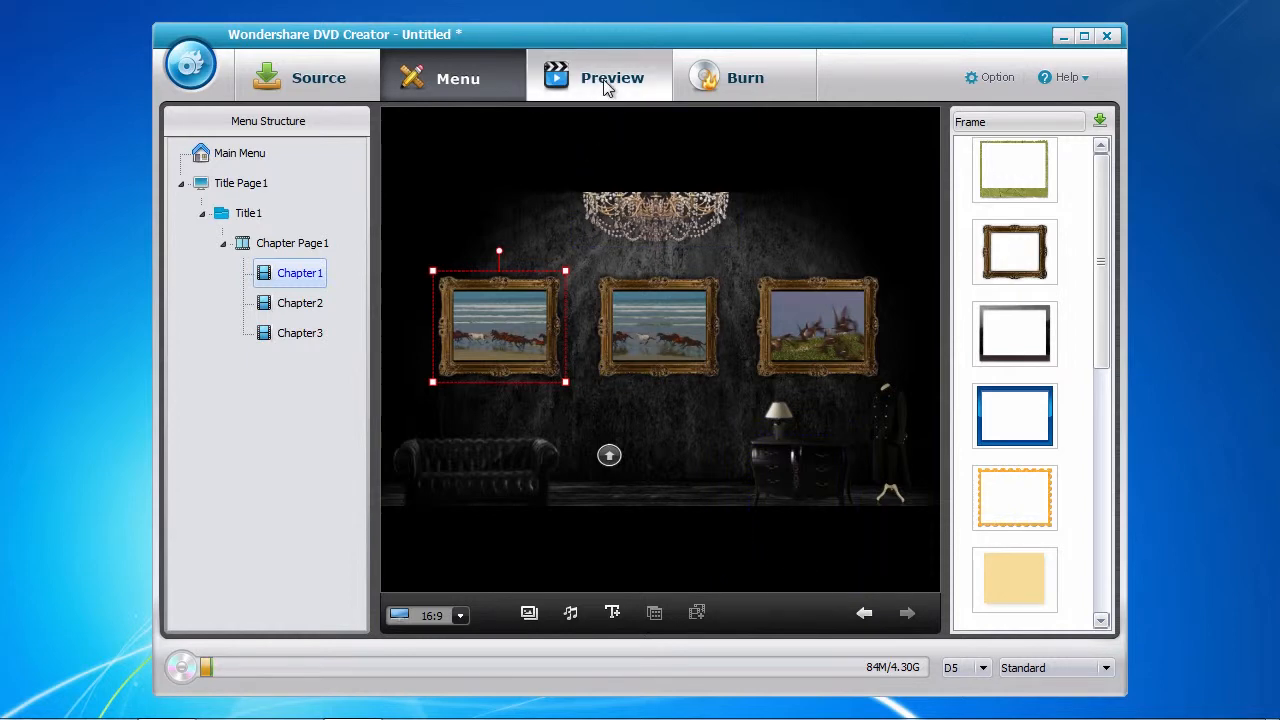
Preview the disc, play the video from the menu and return via the remote's Menu button
{"action": "left_click", "coordinate": [604, 76]}
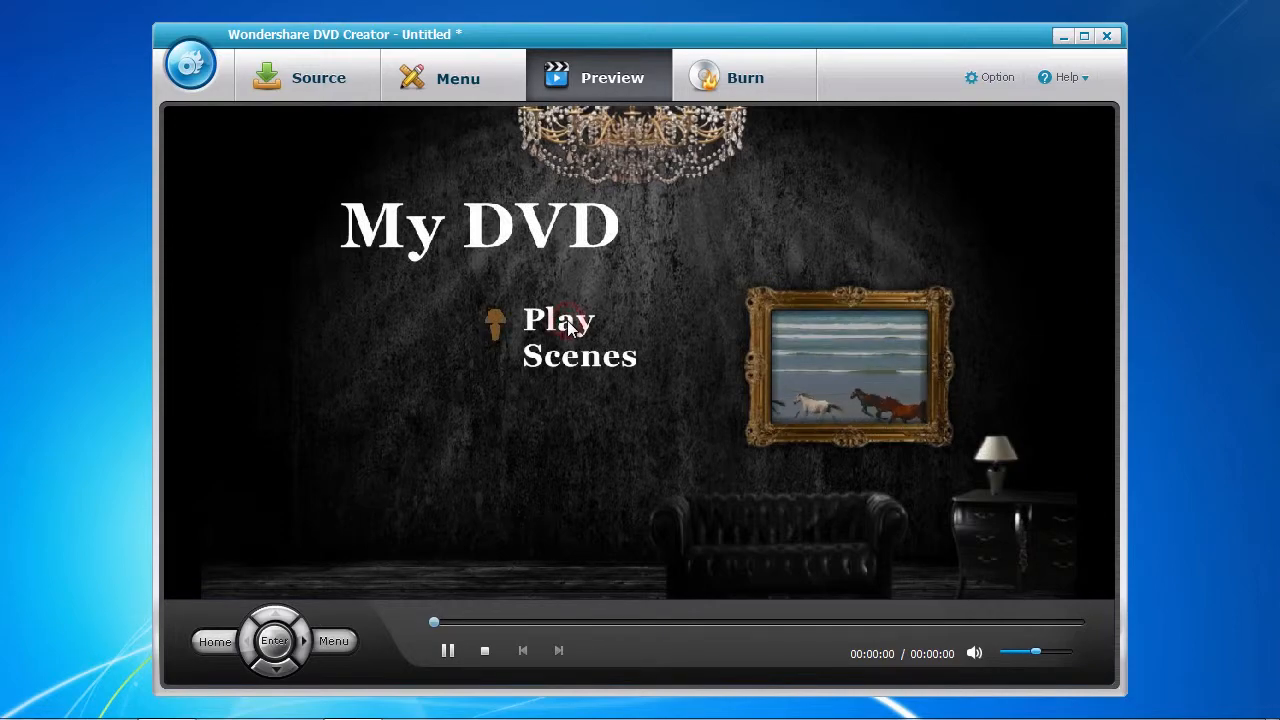
{"action": "left_click", "coordinate": [556, 320]}
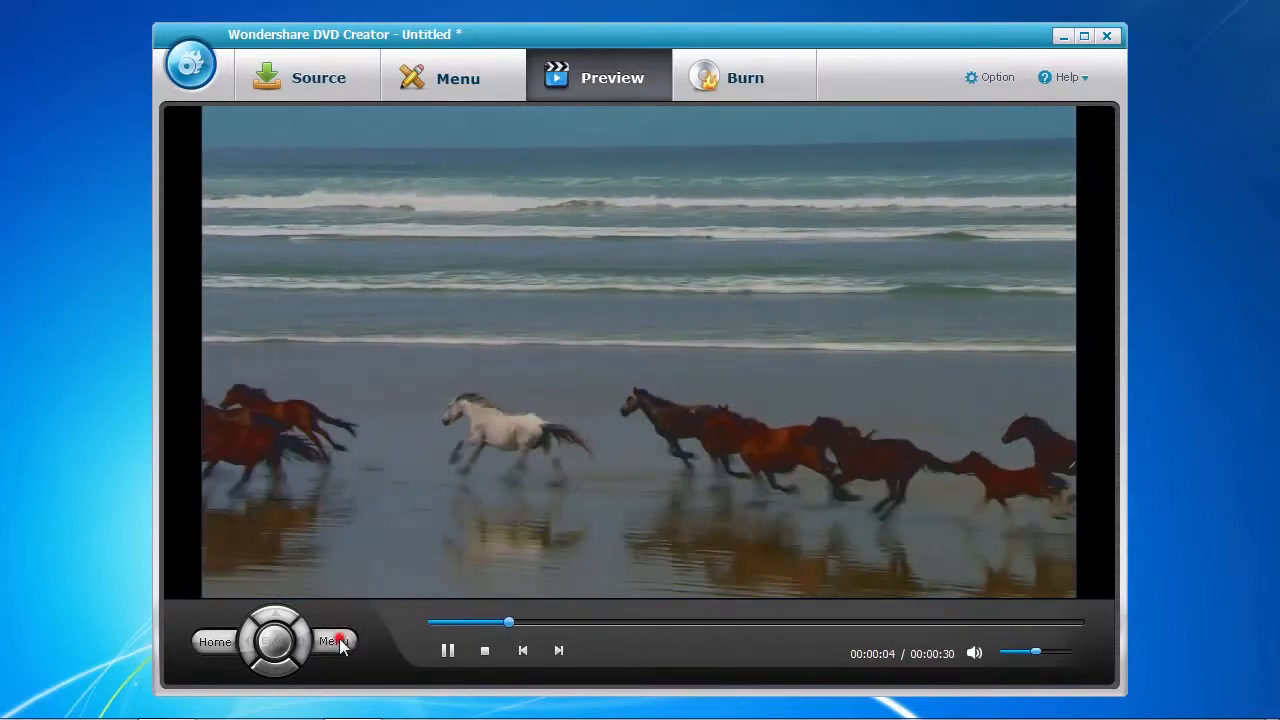
{"action": "left_click", "coordinate": [332, 642]}
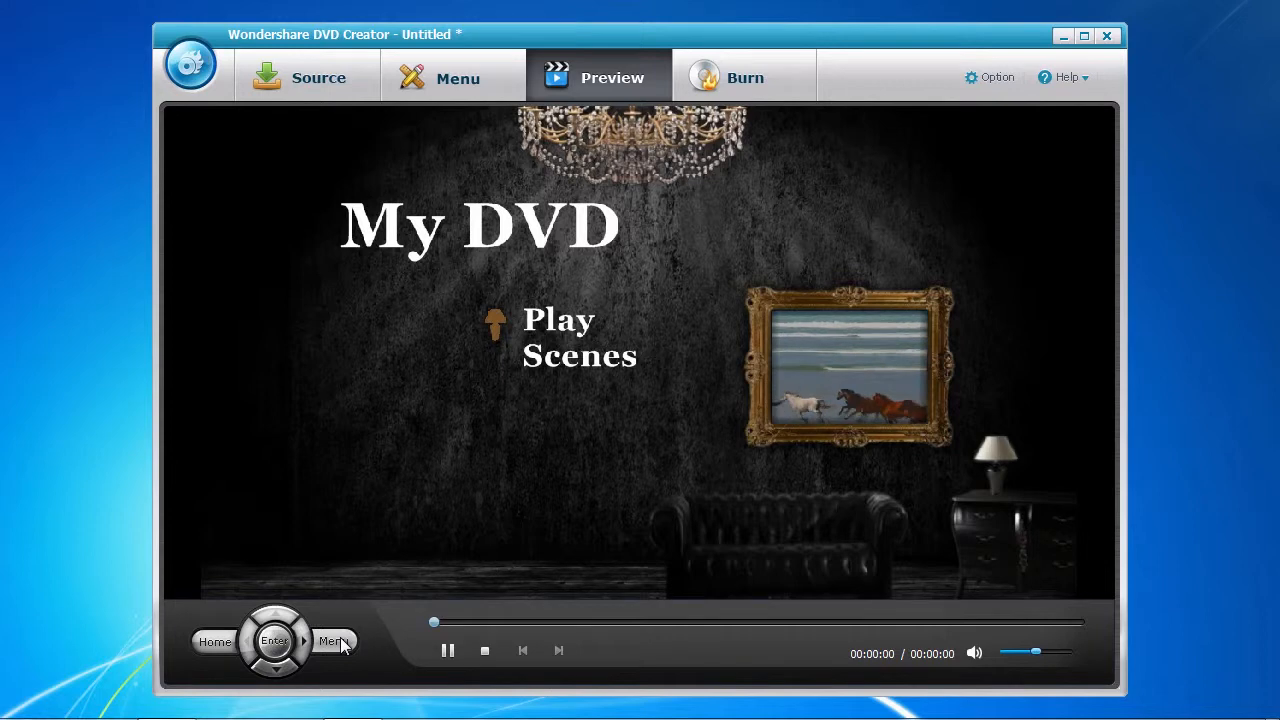
{"action": "mouse_move", "coordinate": [528, 472]}
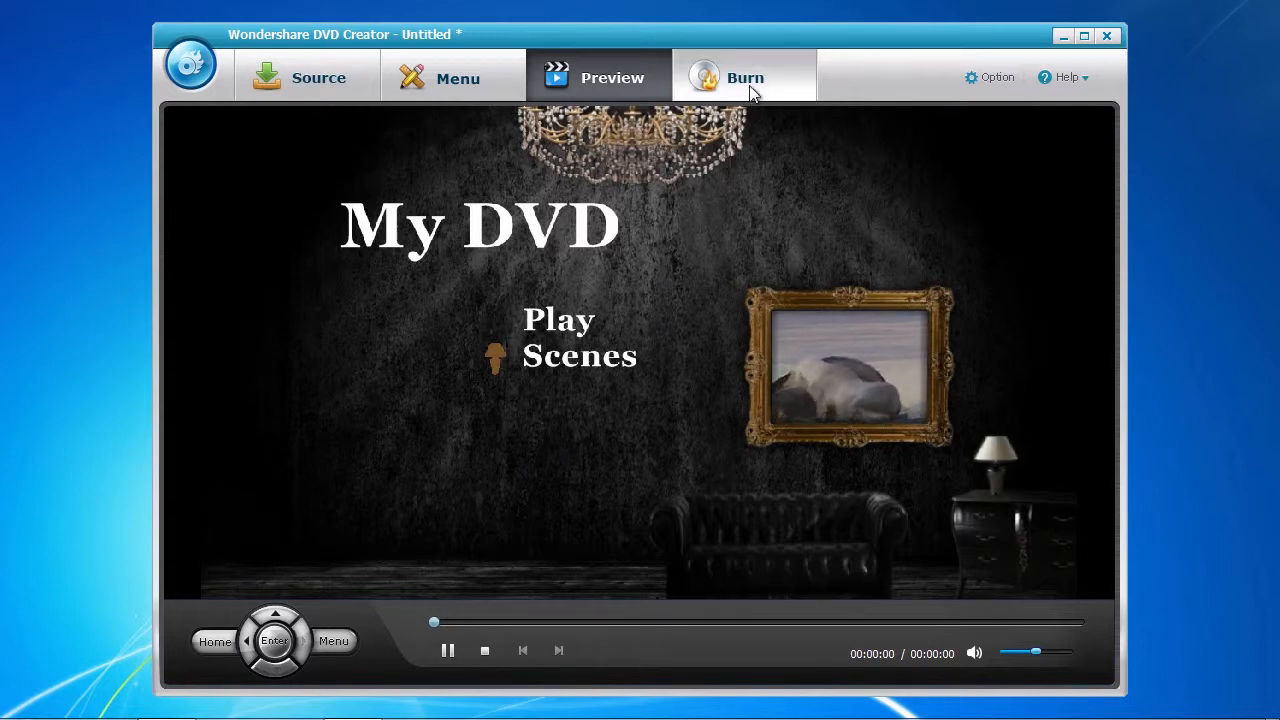
In Burn settings leave Save as ISO off, label the disc My Wildlife and start burning
{"action": "left_click", "coordinate": [744, 76]}
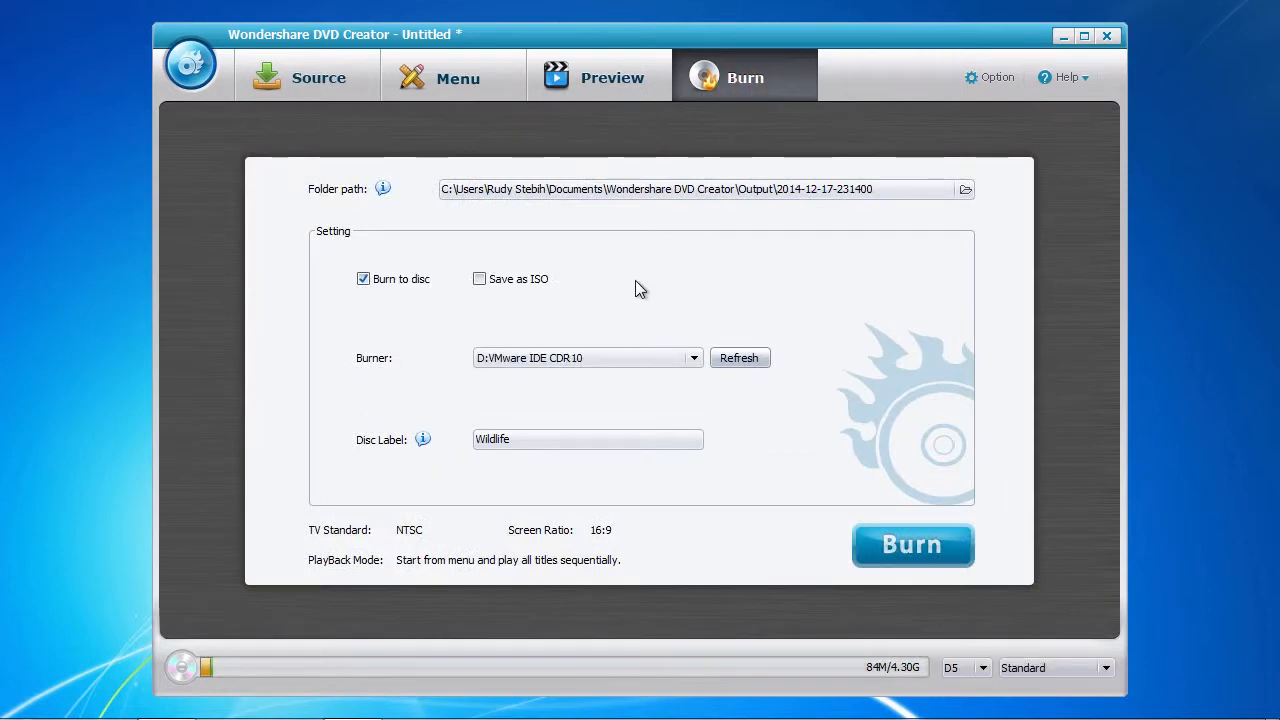
{"action": "mouse_move", "coordinate": [484, 288]}
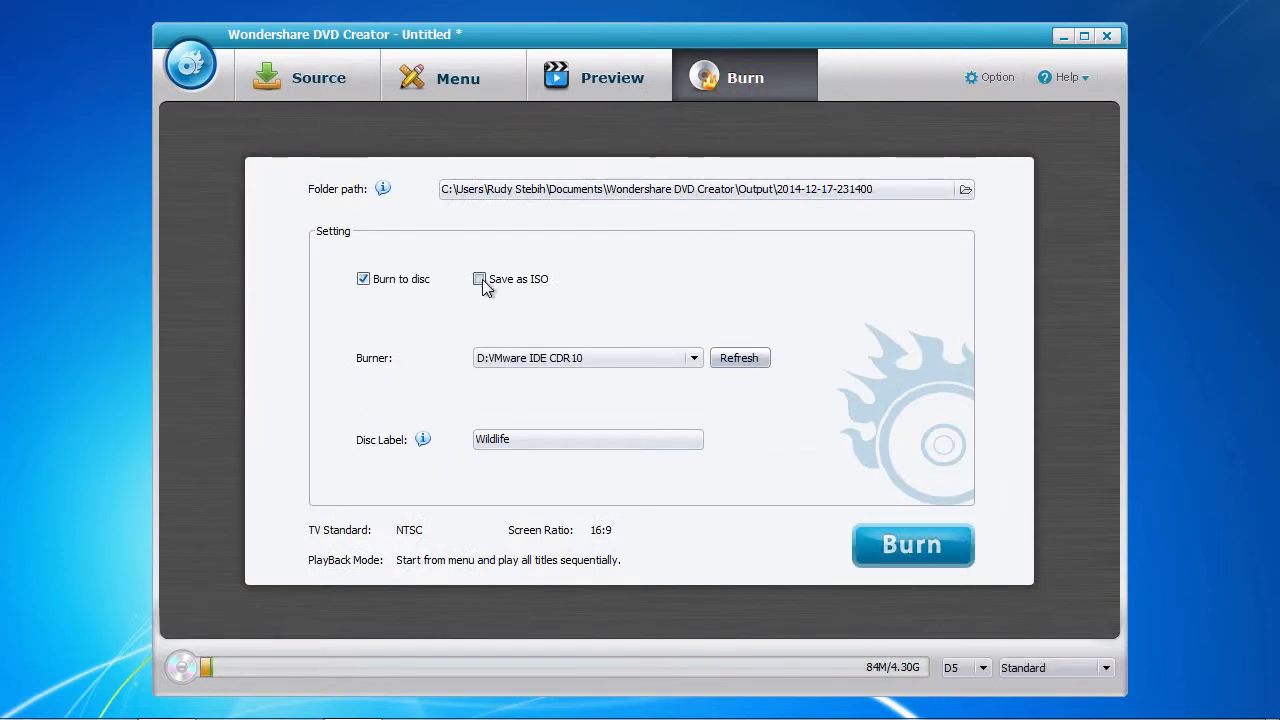
{"action": "left_click", "coordinate": [480, 280]}
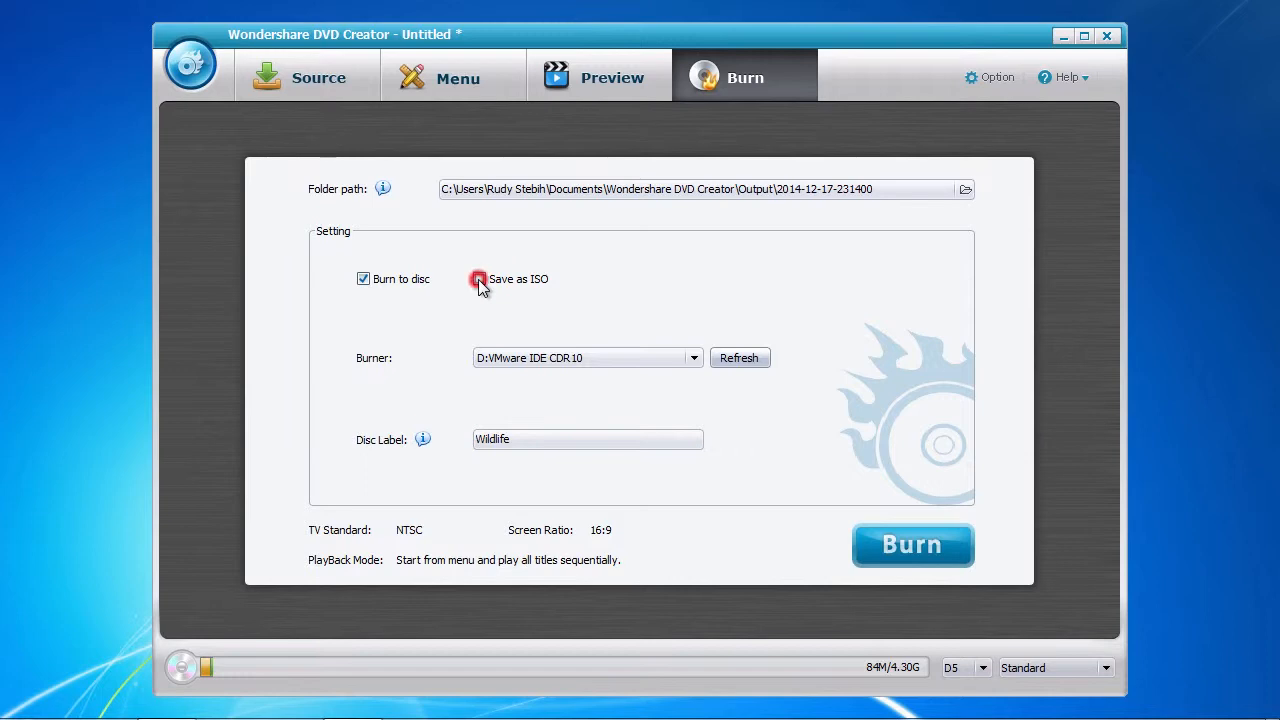
{"action": "left_click", "coordinate": [480, 280]}
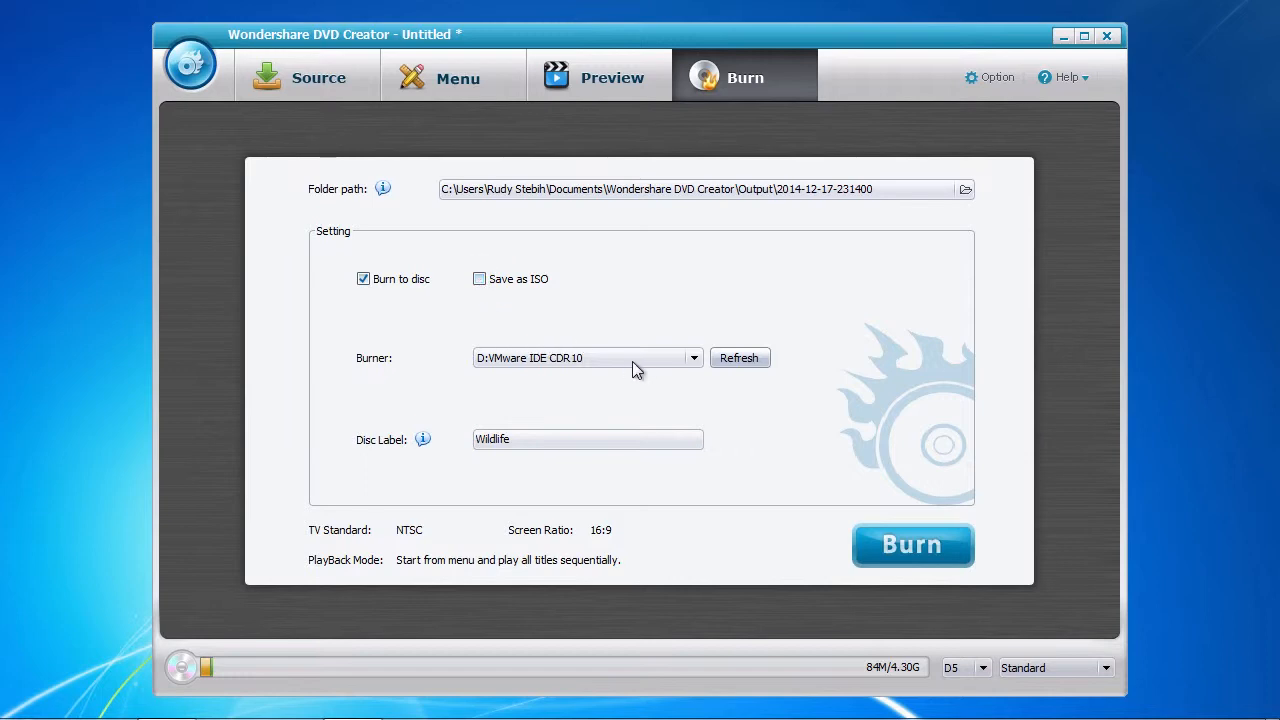
{"action": "left_click", "coordinate": [694, 356]}
{"action": "type", "text": "My "}
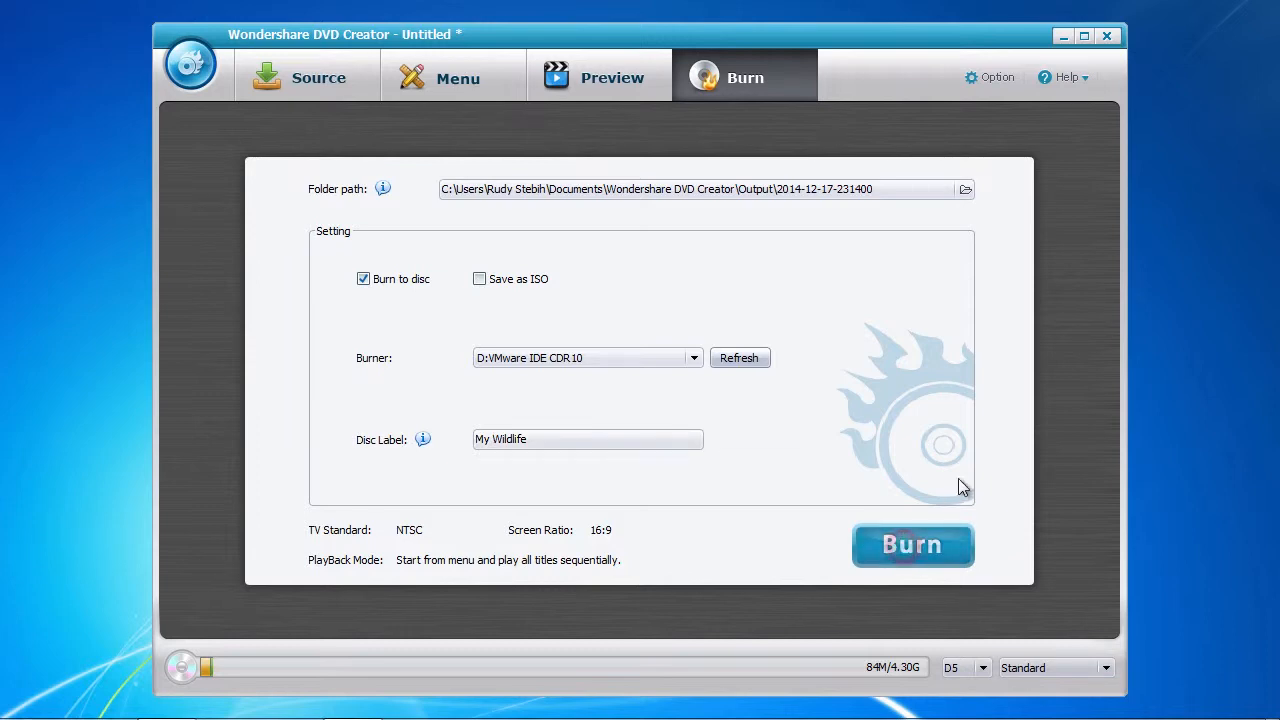
{"action": "left_click", "coordinate": [912, 544]}
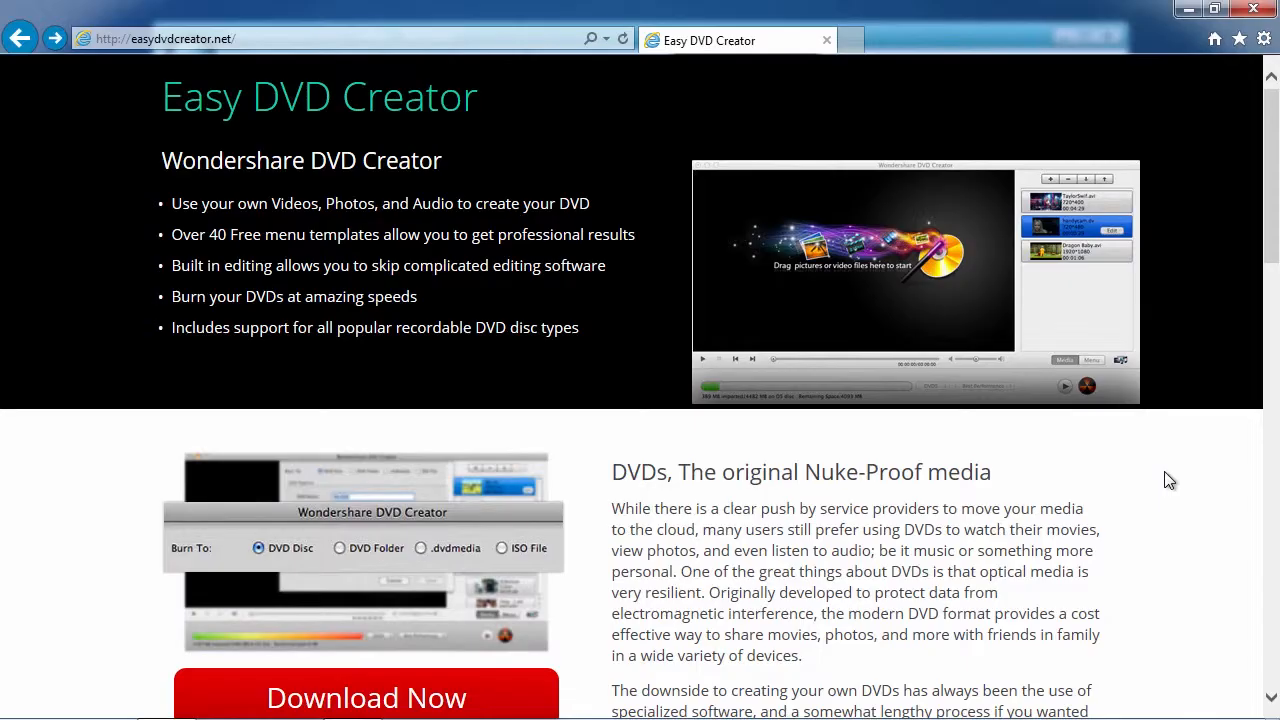
Scroll the easydvdcreator.net page down to the Get Wondershare DVD Creator Today section
{"action": "scroll", "scroll_direction": "down", "scroll_amount": 3}
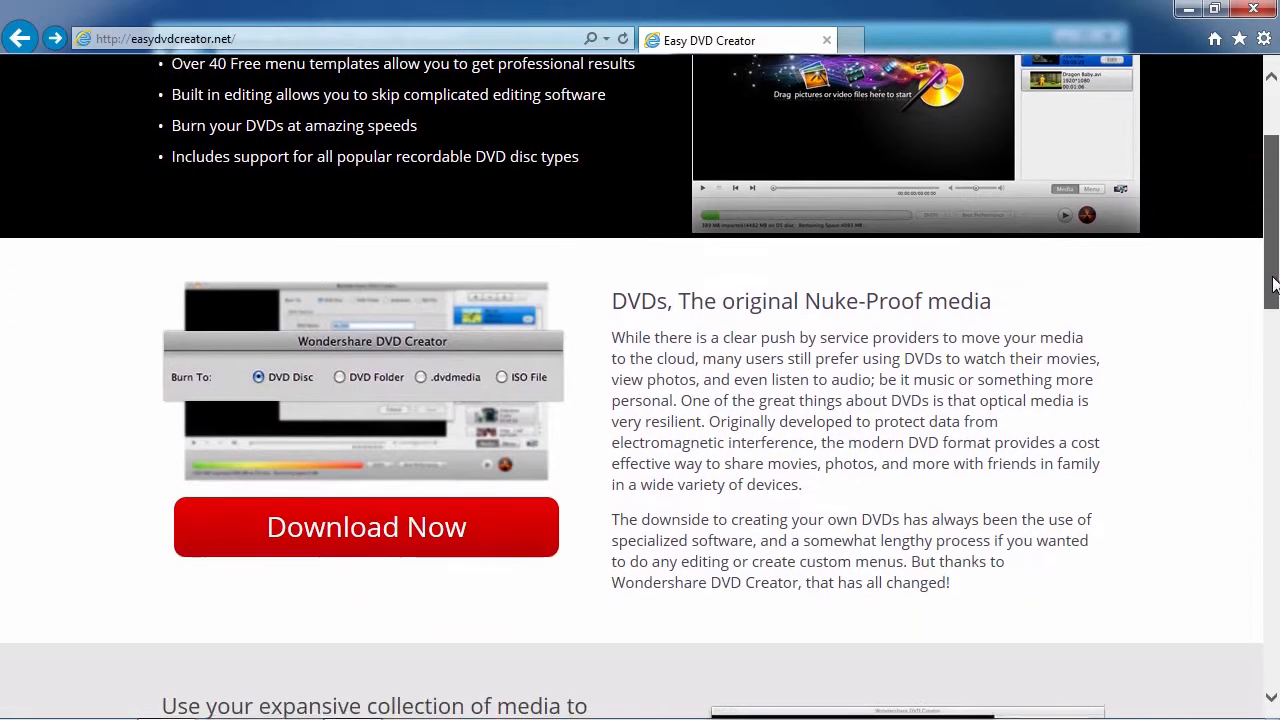
{"action": "scroll", "scroll_direction": "down", "scroll_amount": 3}
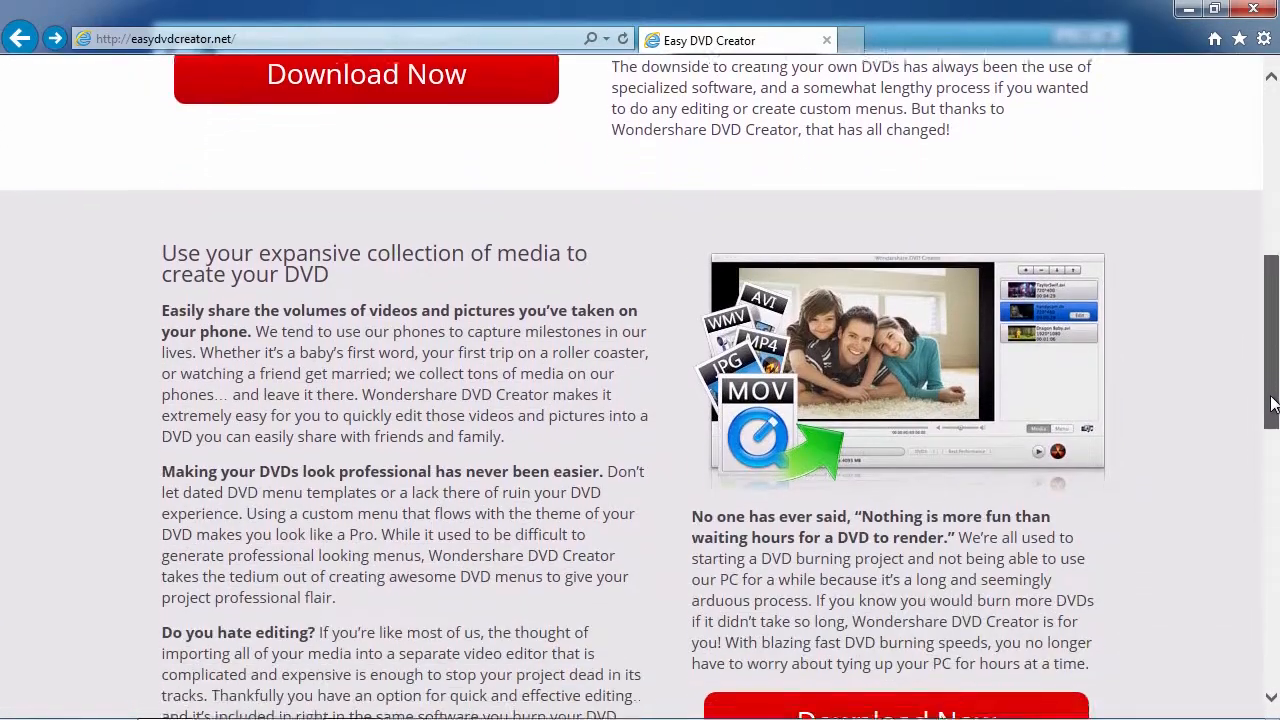
{"action": "scroll", "scroll_direction": "down", "scroll_amount": 3}
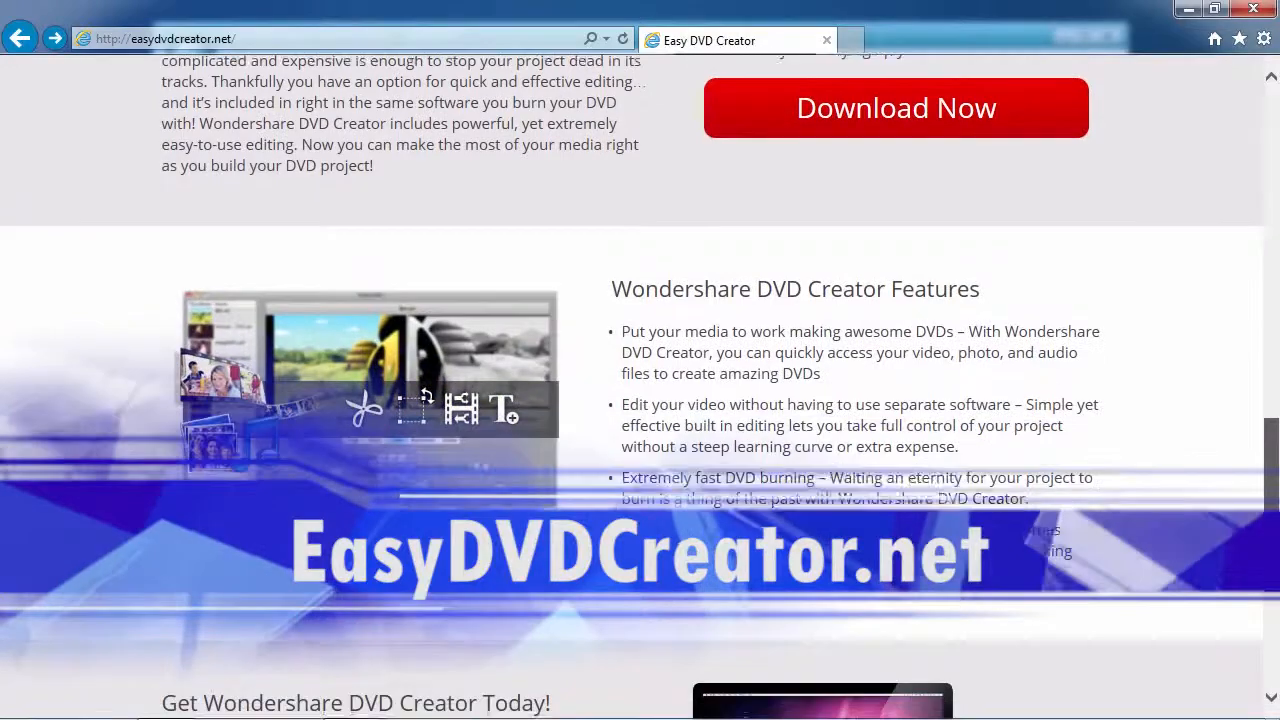
{"action": "scroll", "scroll_direction": "down", "scroll_amount": 3}
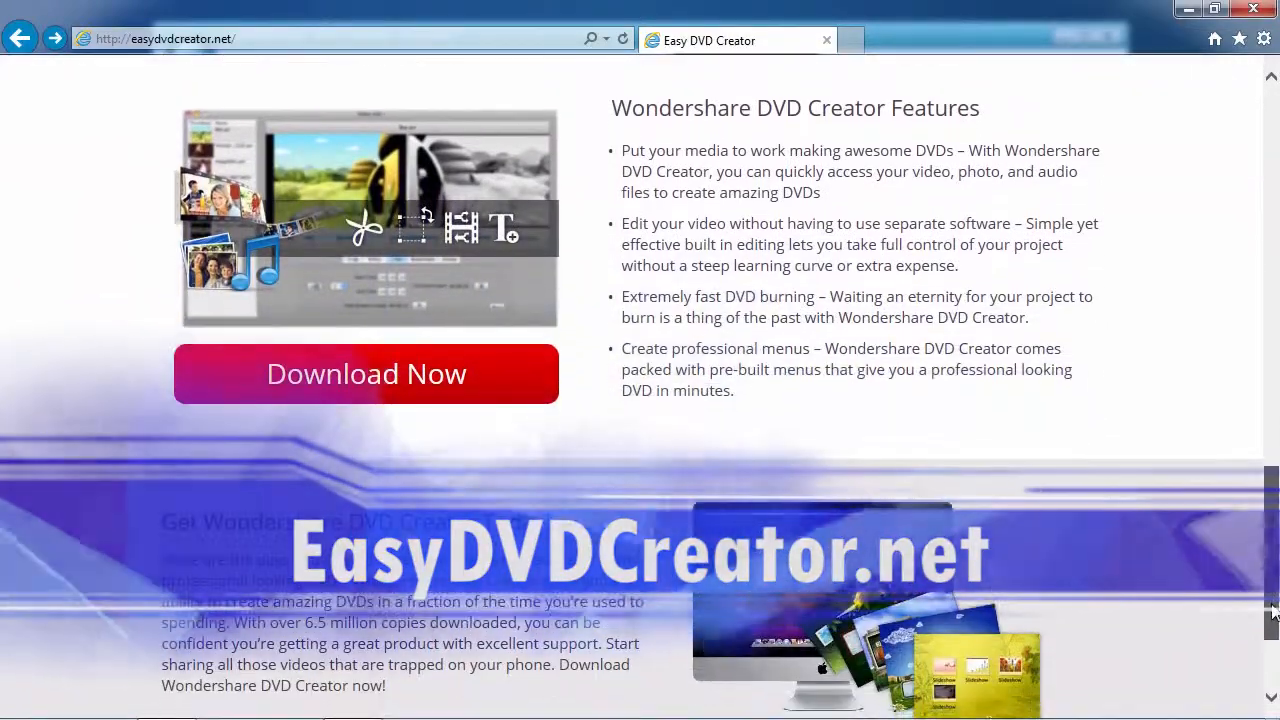
{"action": "scroll", "scroll_direction": "down", "scroll_amount": 3}
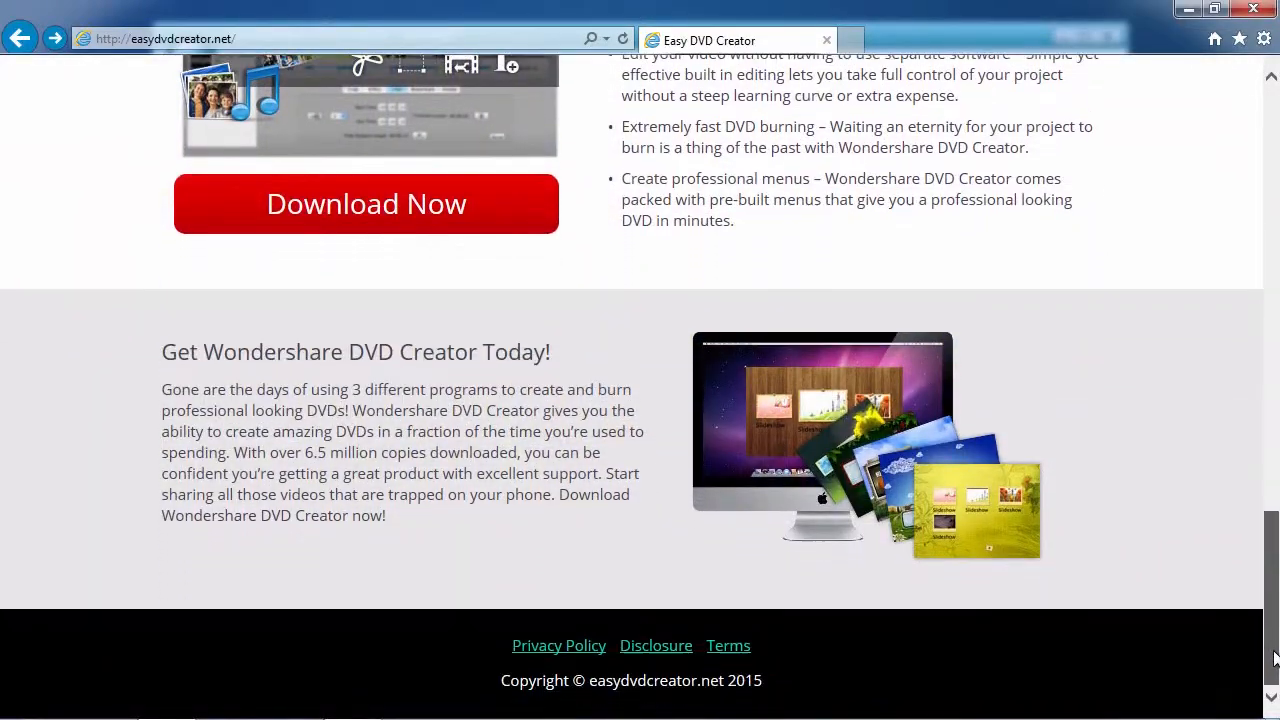